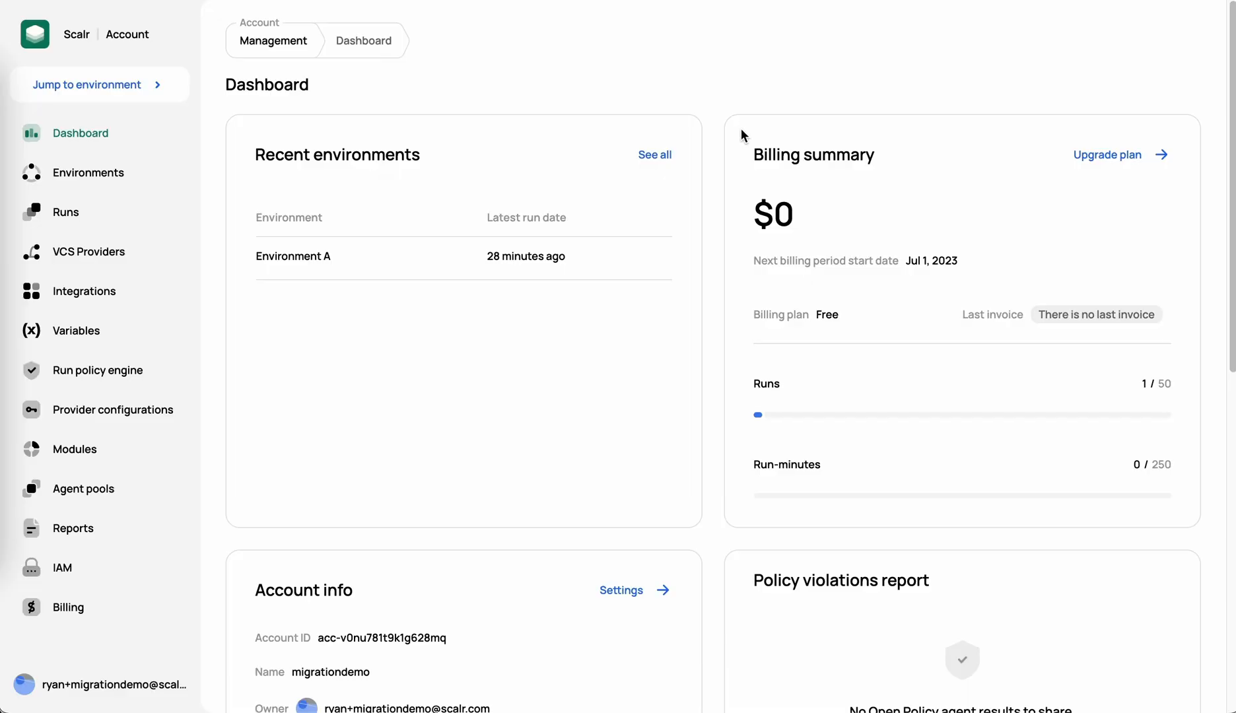
mouse_move(781, 125)
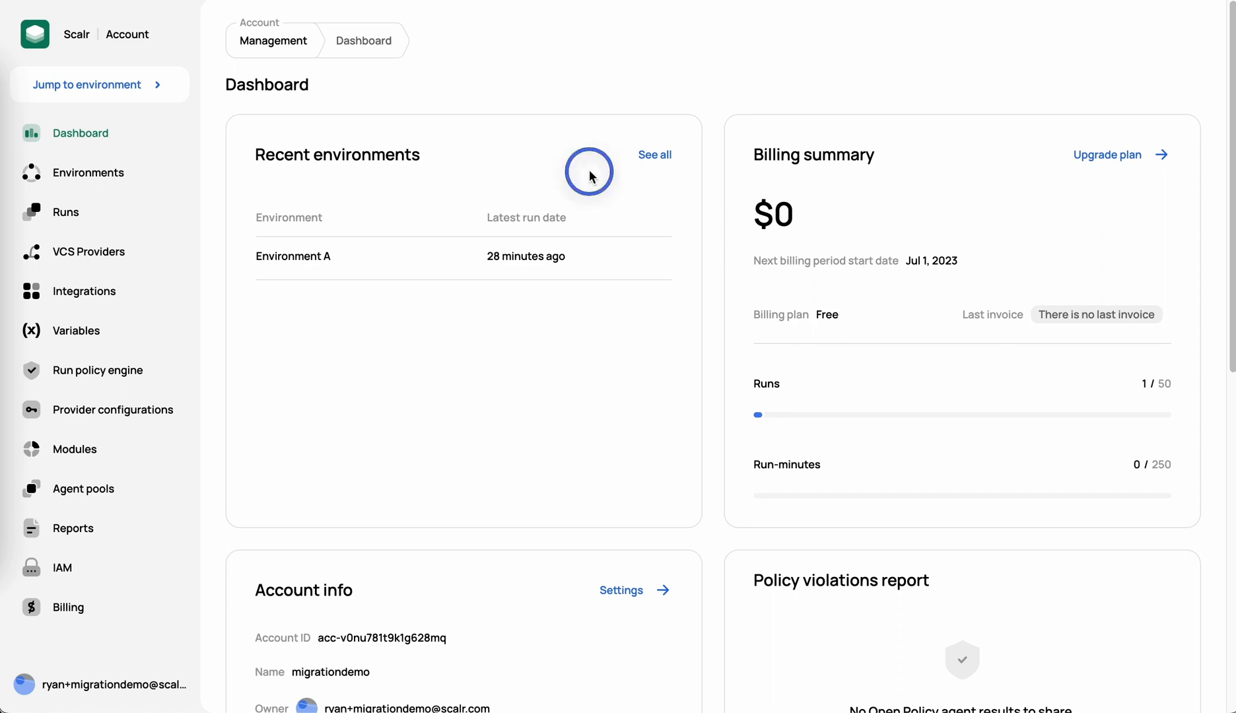
mouse_move(727, 113)
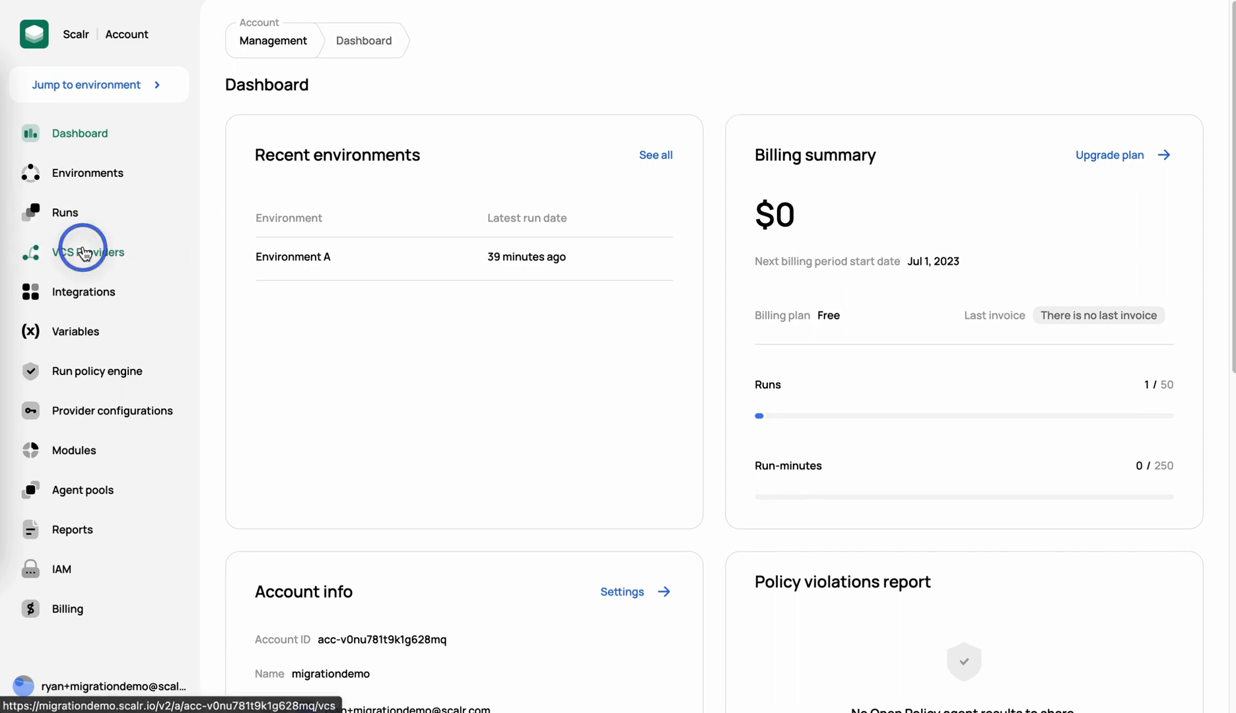
- Review the connected GitHub VCS provider, then the AWS and scalr-admin provider configurations
click(88, 253)
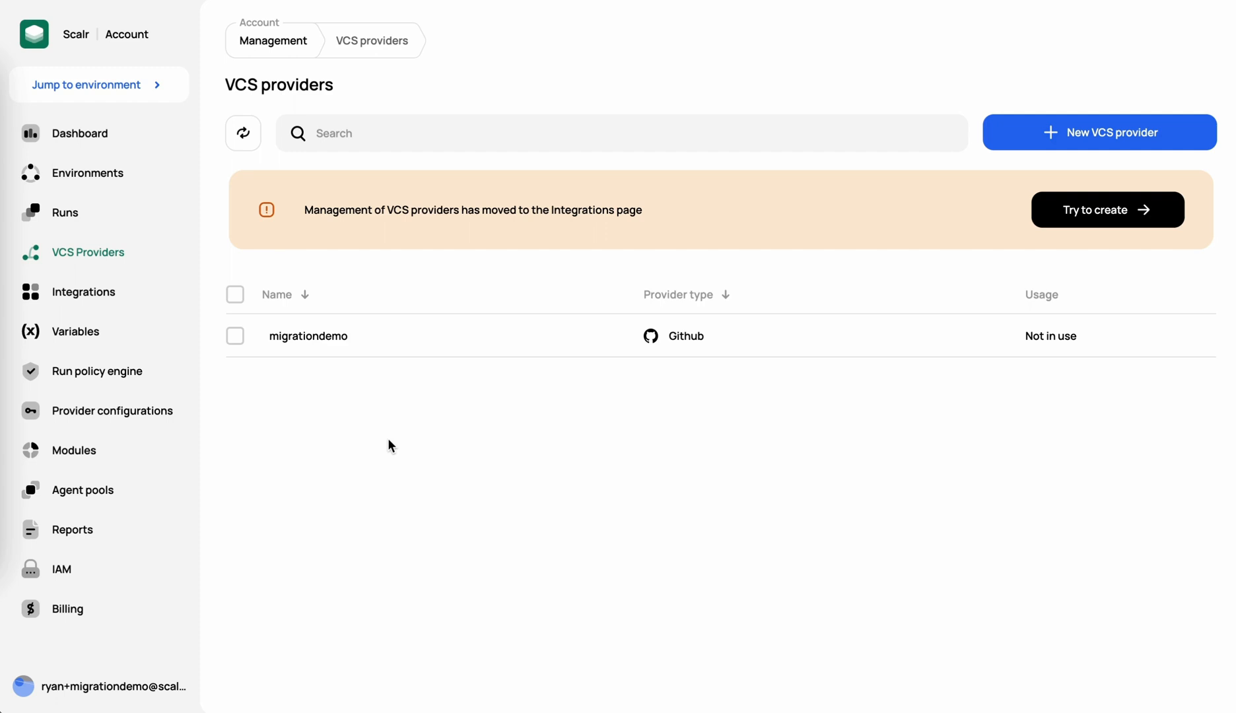
click(112, 410)
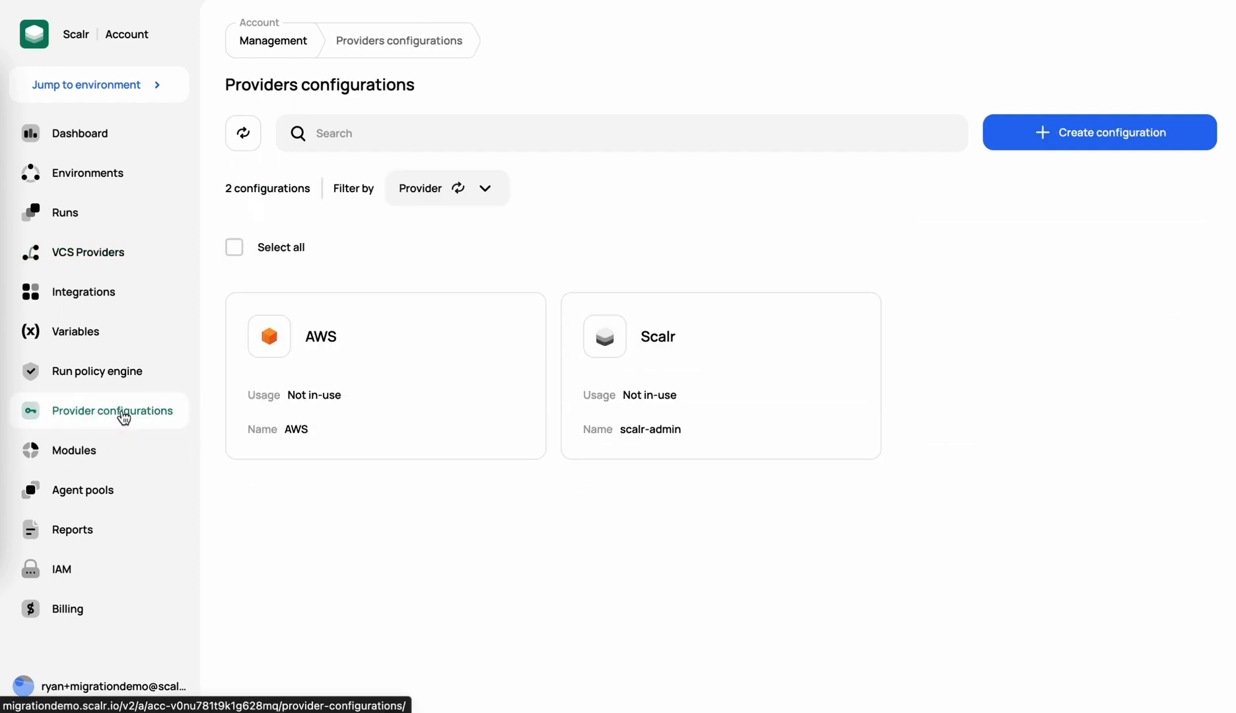
mouse_move(278, 384)
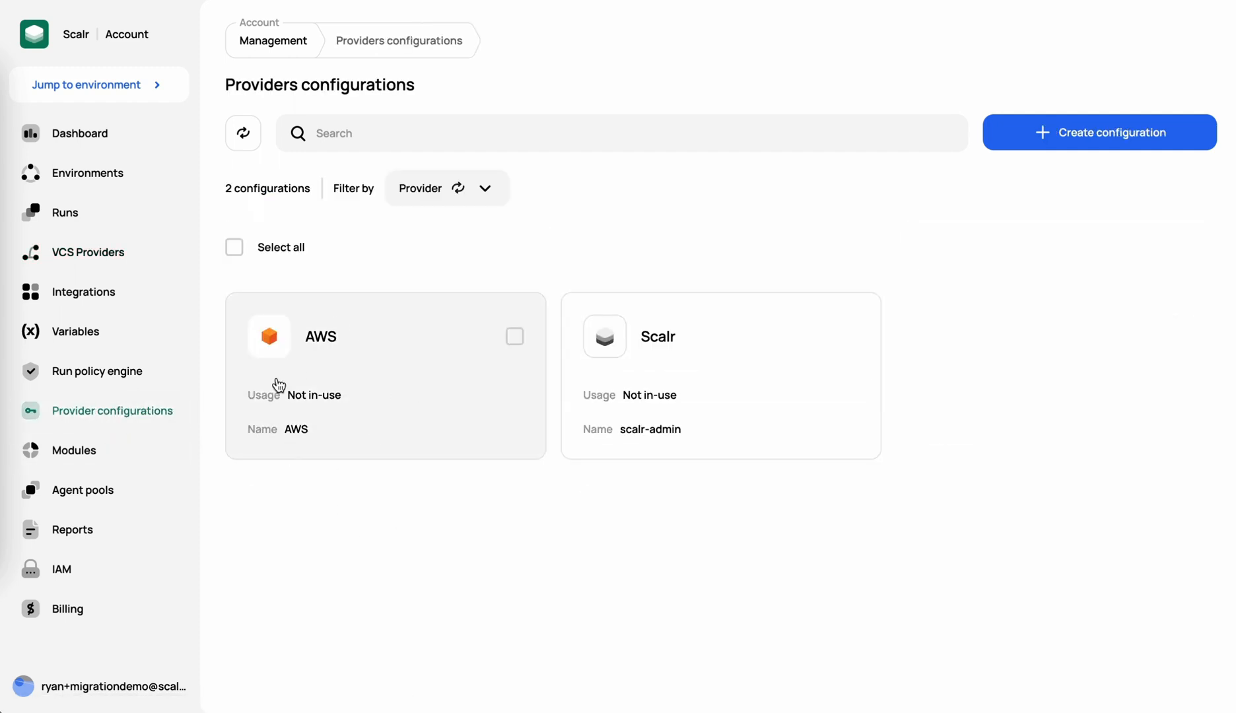
mouse_move(328, 541)
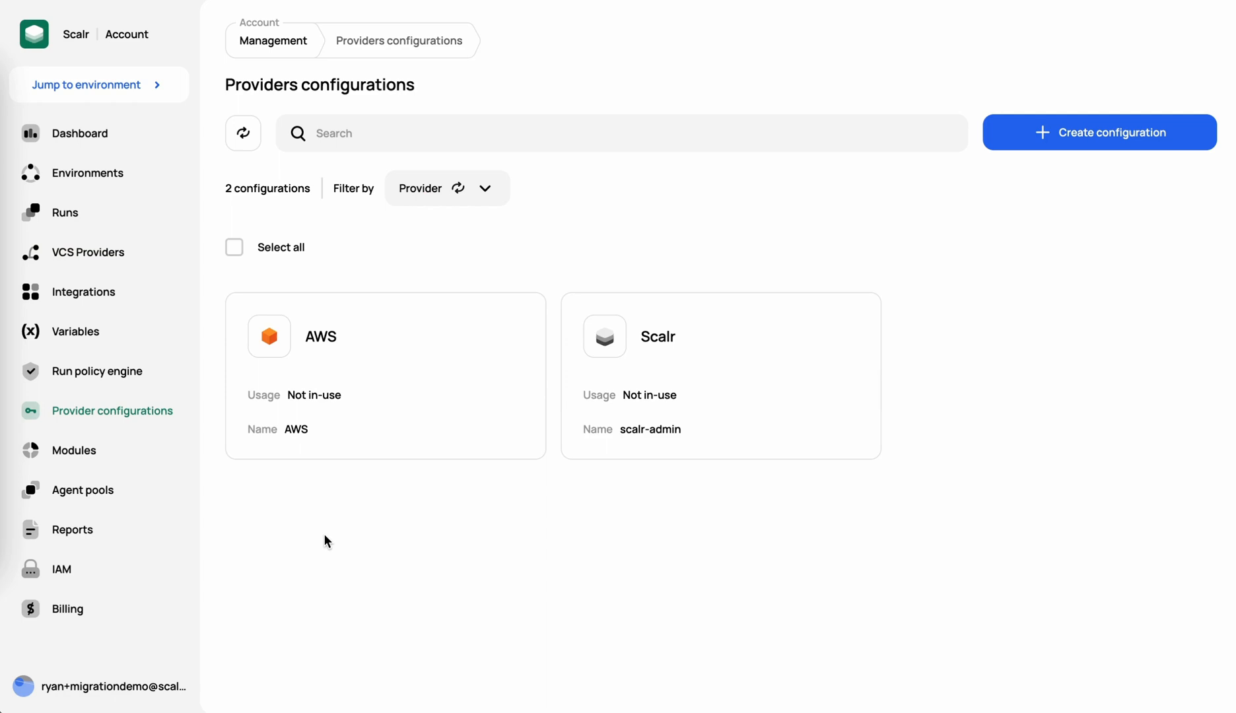
mouse_move(247, 526)
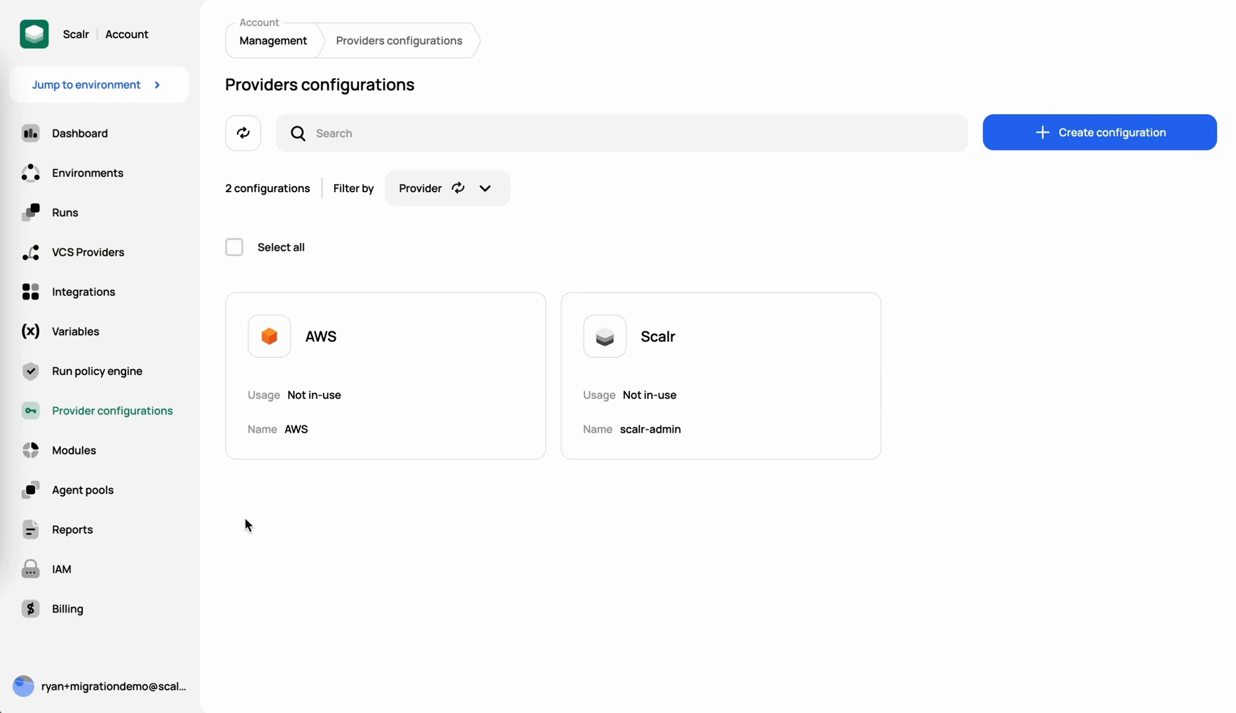
- Start publishing a new registry module with migrationdemo as the VCS provider
click(74, 451)
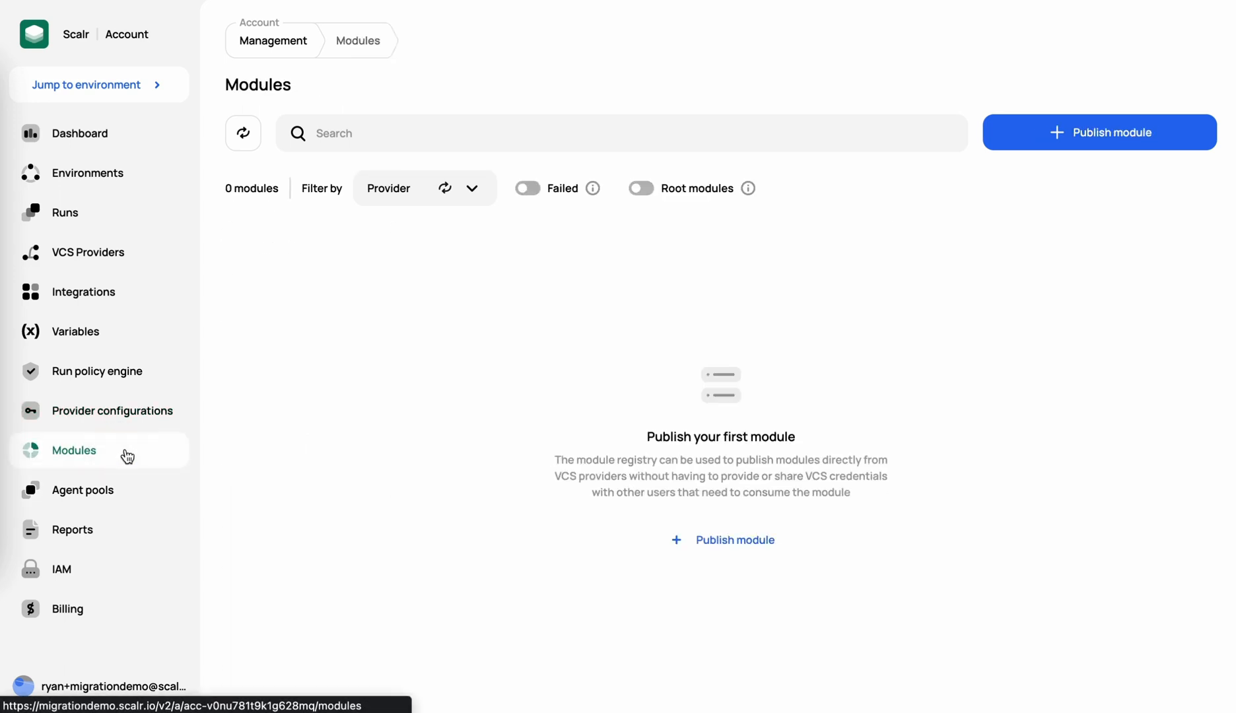
mouse_move(746, 402)
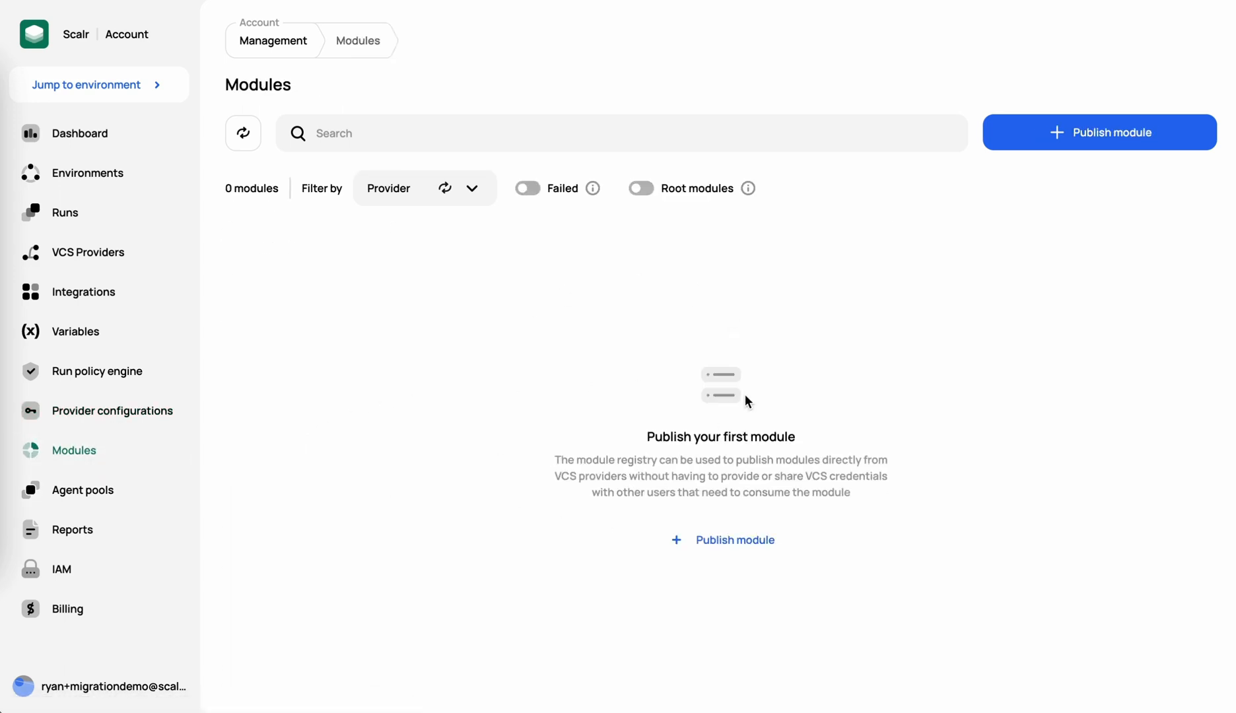
click(1099, 132)
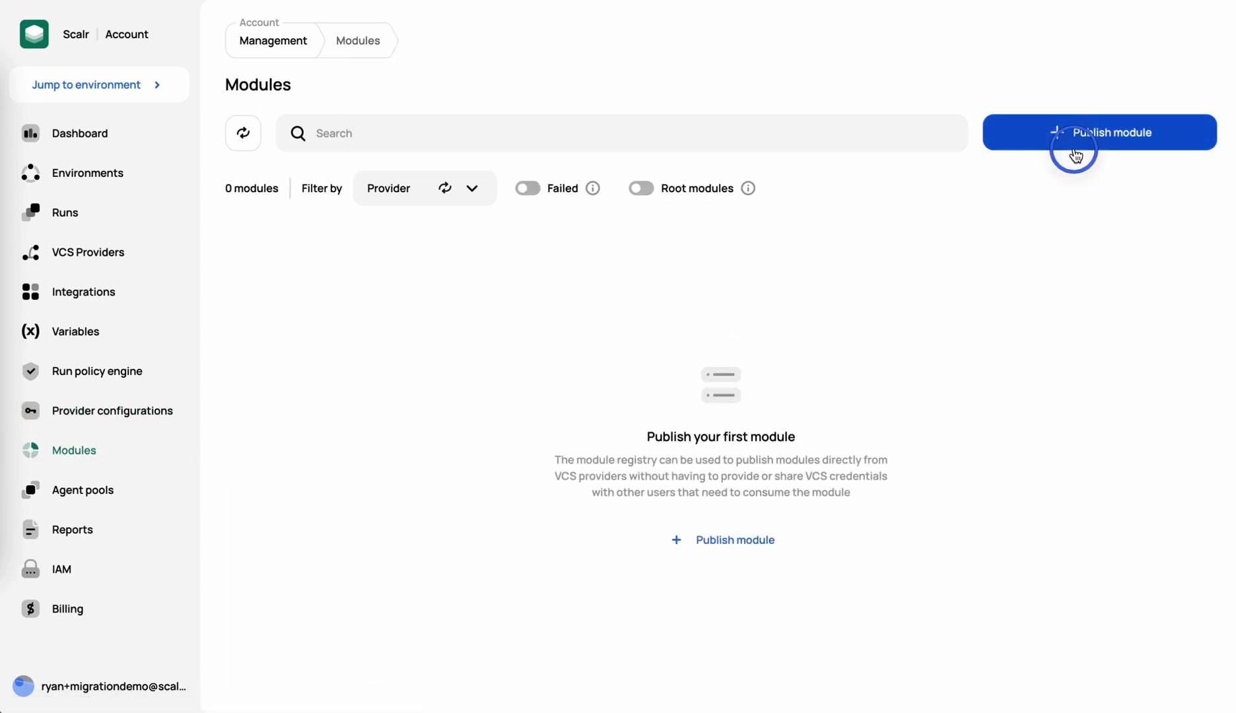
click(1100, 132)
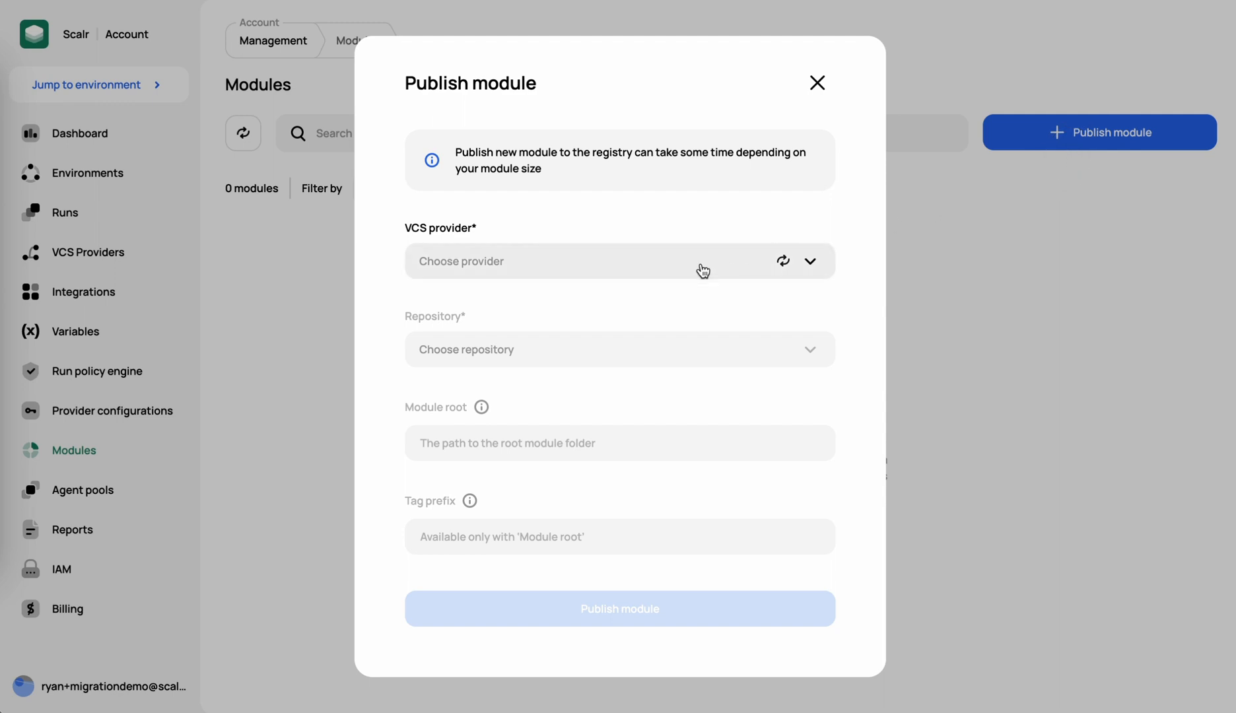
click(619, 262)
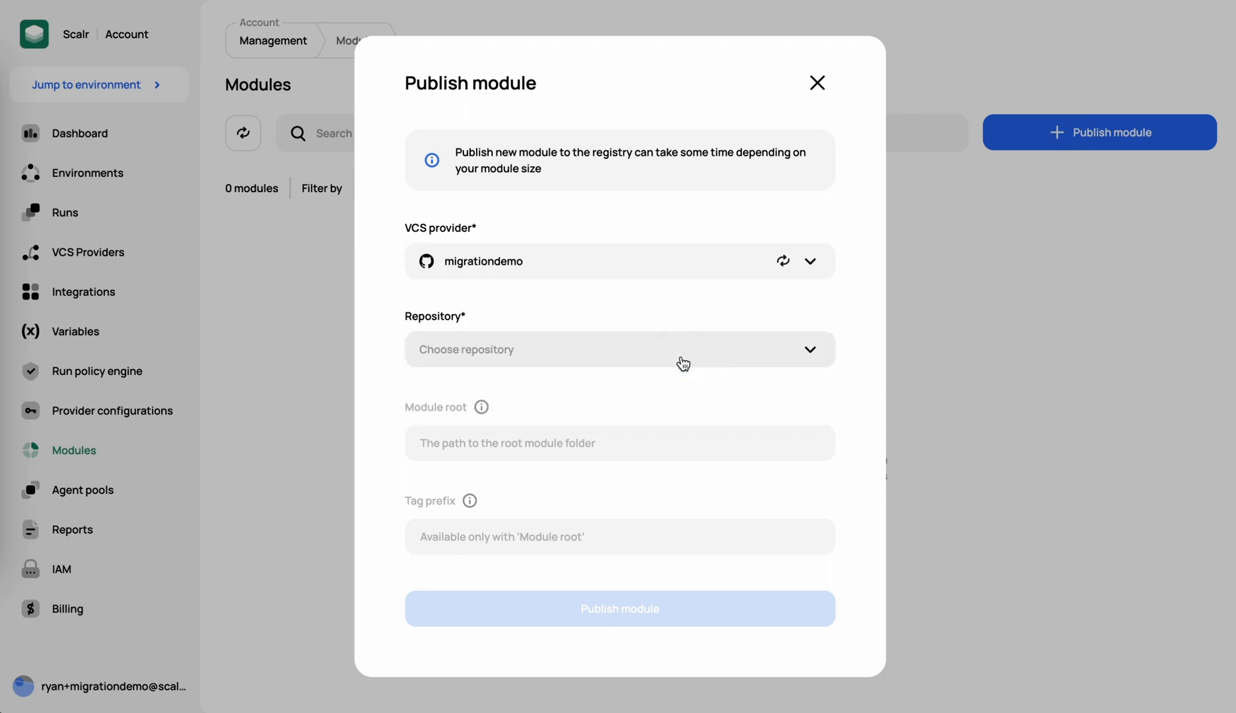
- Select the rtfee/terraform-aws-s3-bucket repository (search 's3') as the module source
click(619, 348)
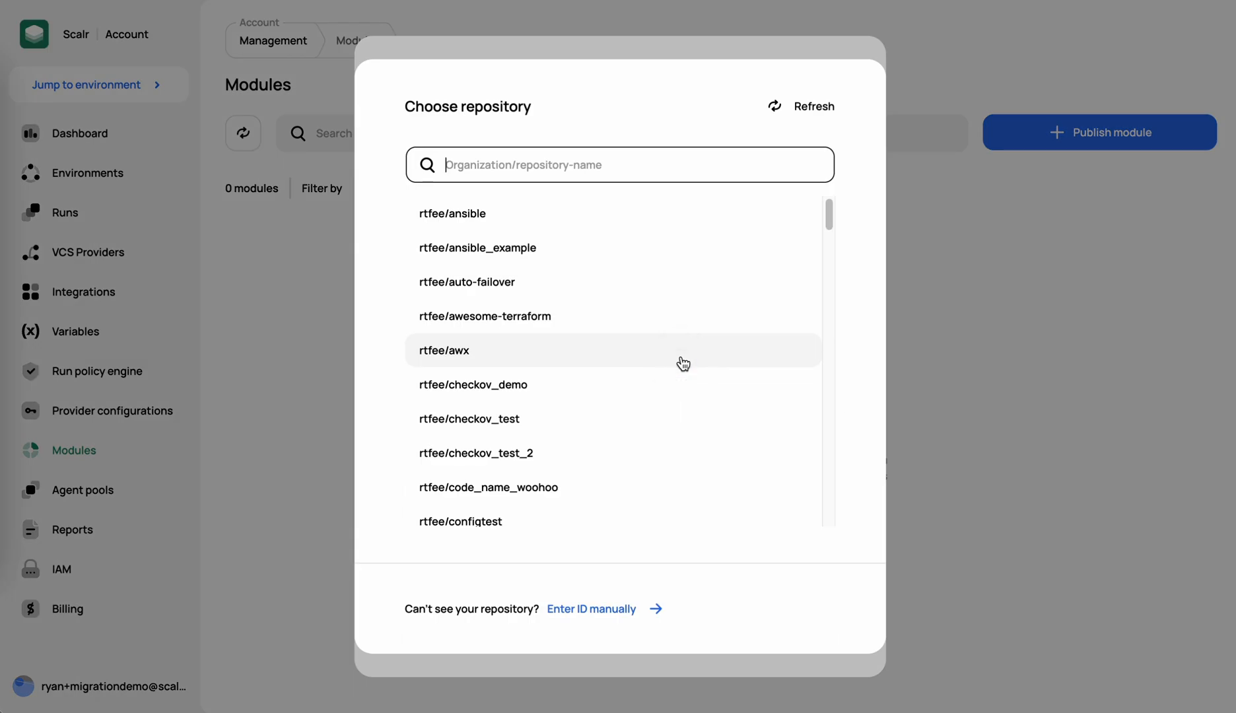
text(s3)
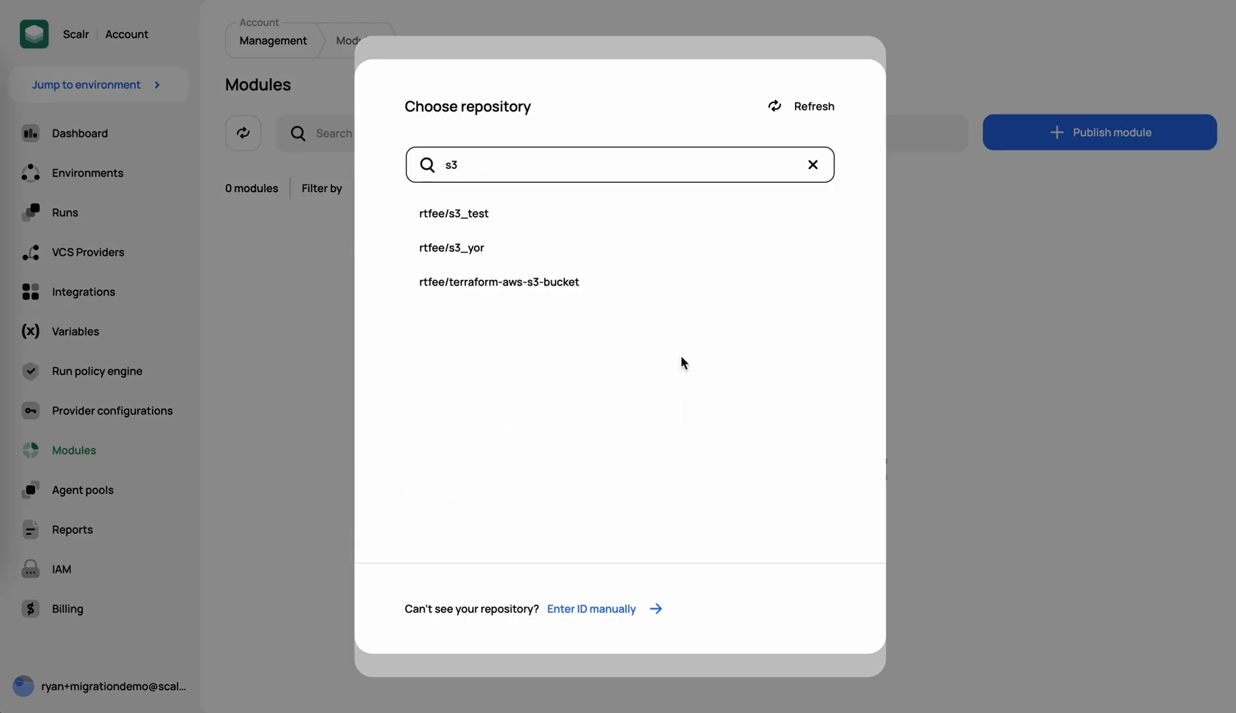
click(499, 282)
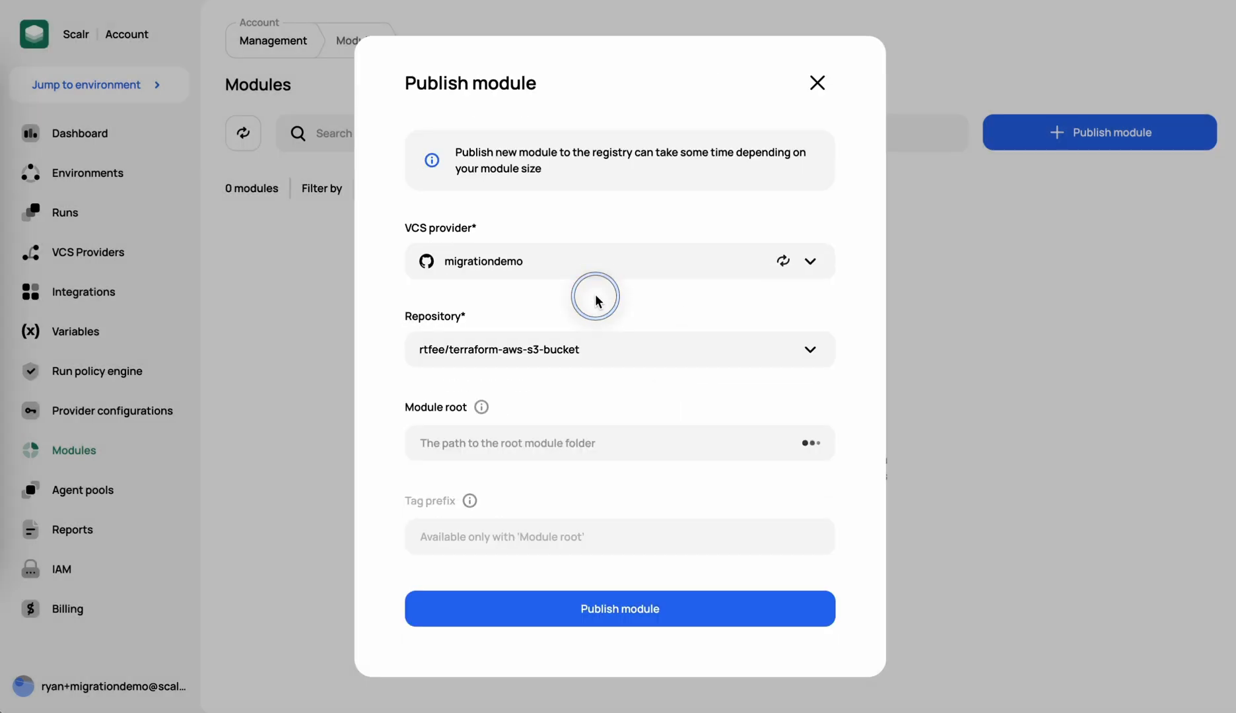
mouse_move(616, 577)
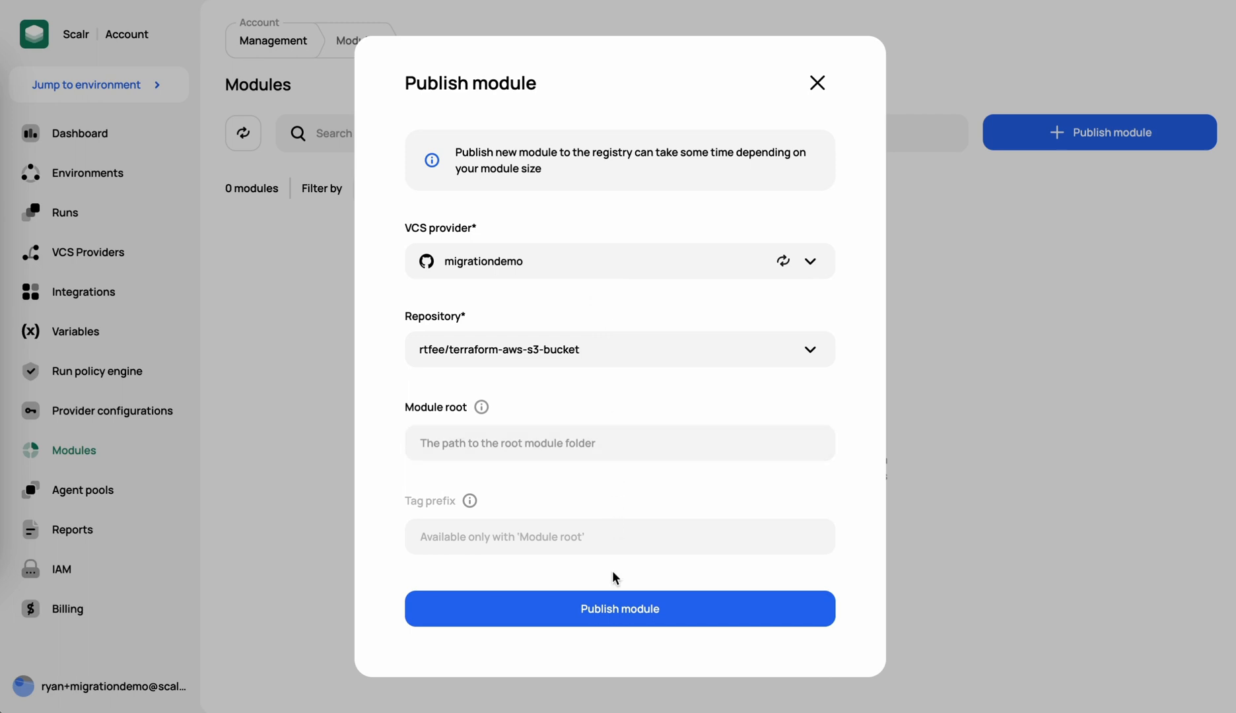
click(619, 608)
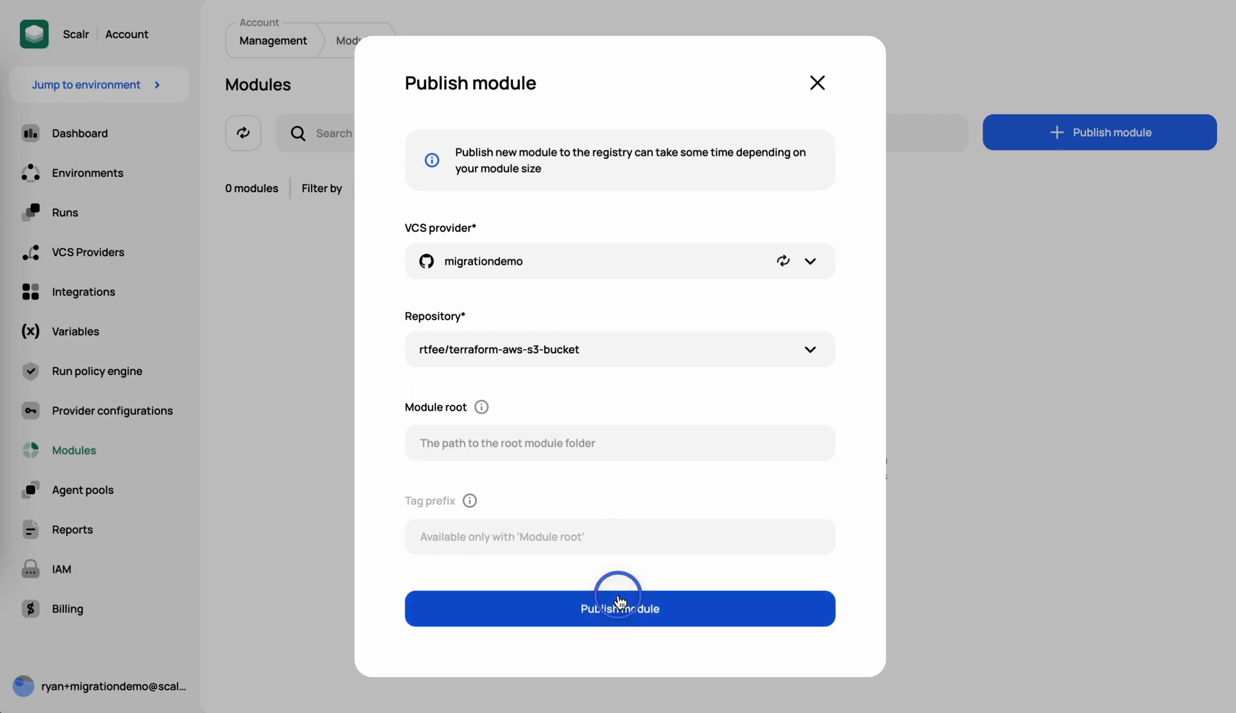
- Confirm publishing the s3-bucket module and let it sync to version 5.0.0
click(620, 609)
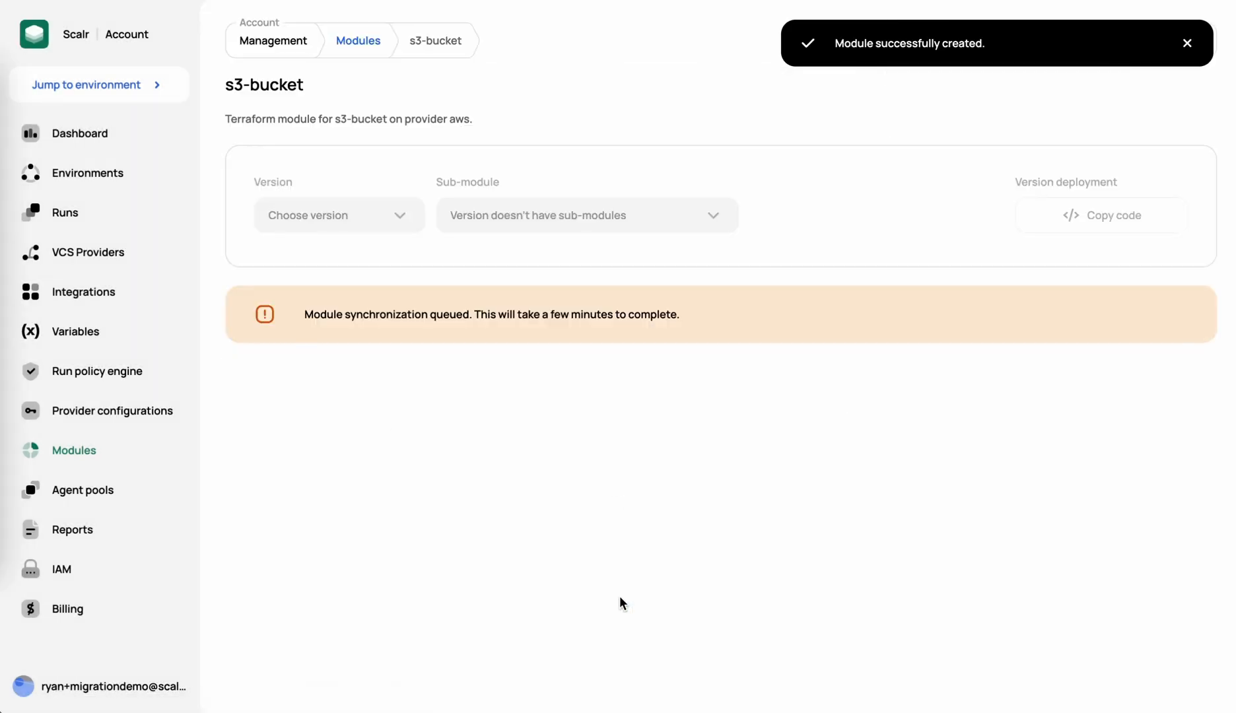
mouse_move(630, 576)
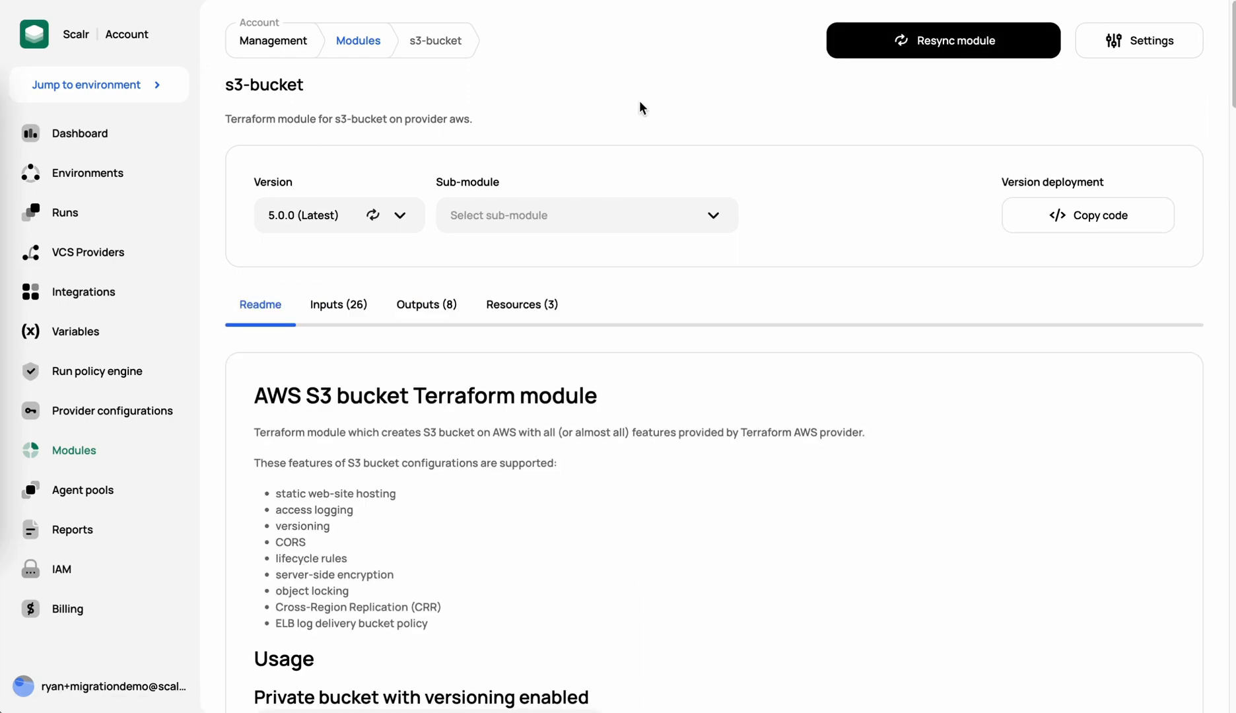
mouse_move(424, 382)
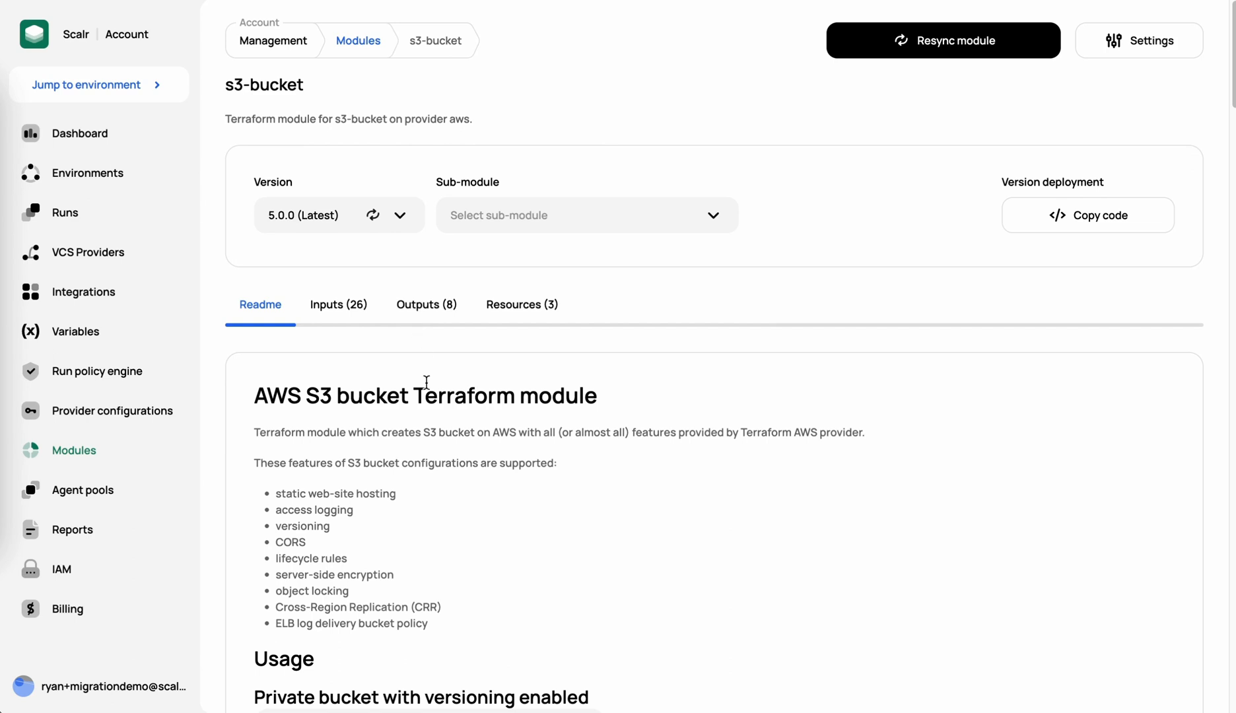
mouse_move(976, 352)
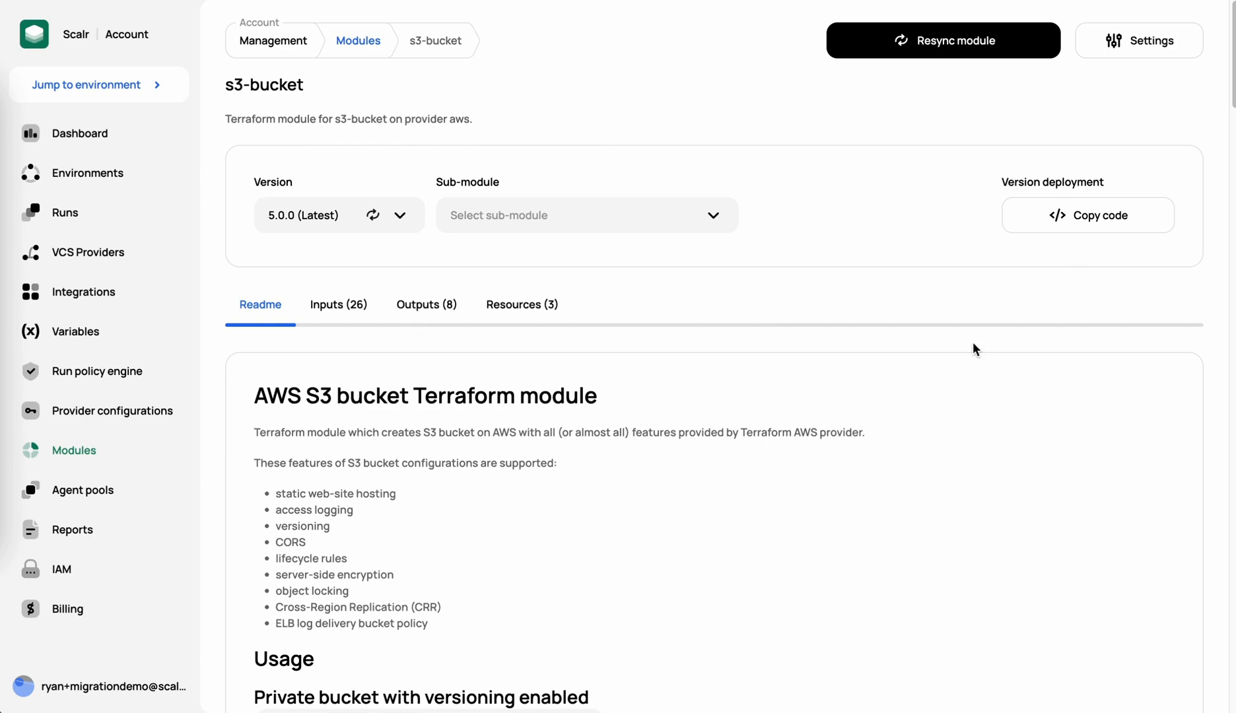
mouse_move(907, 426)
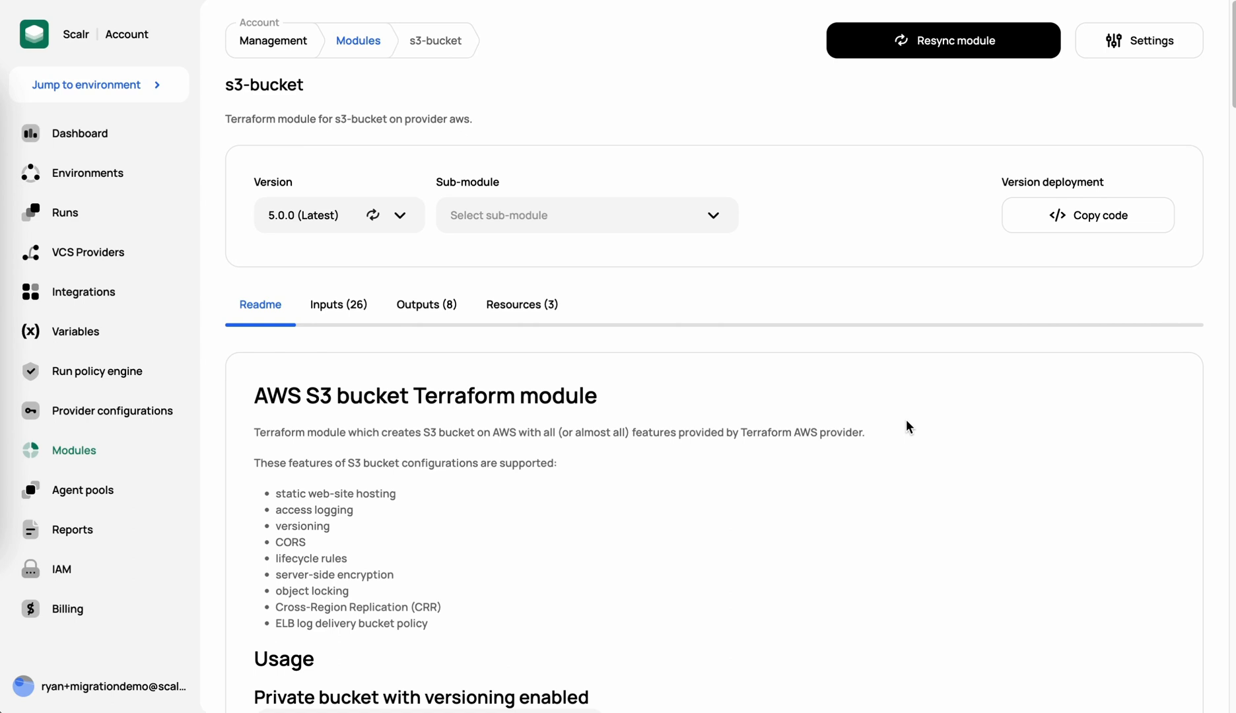
mouse_move(379, 311)
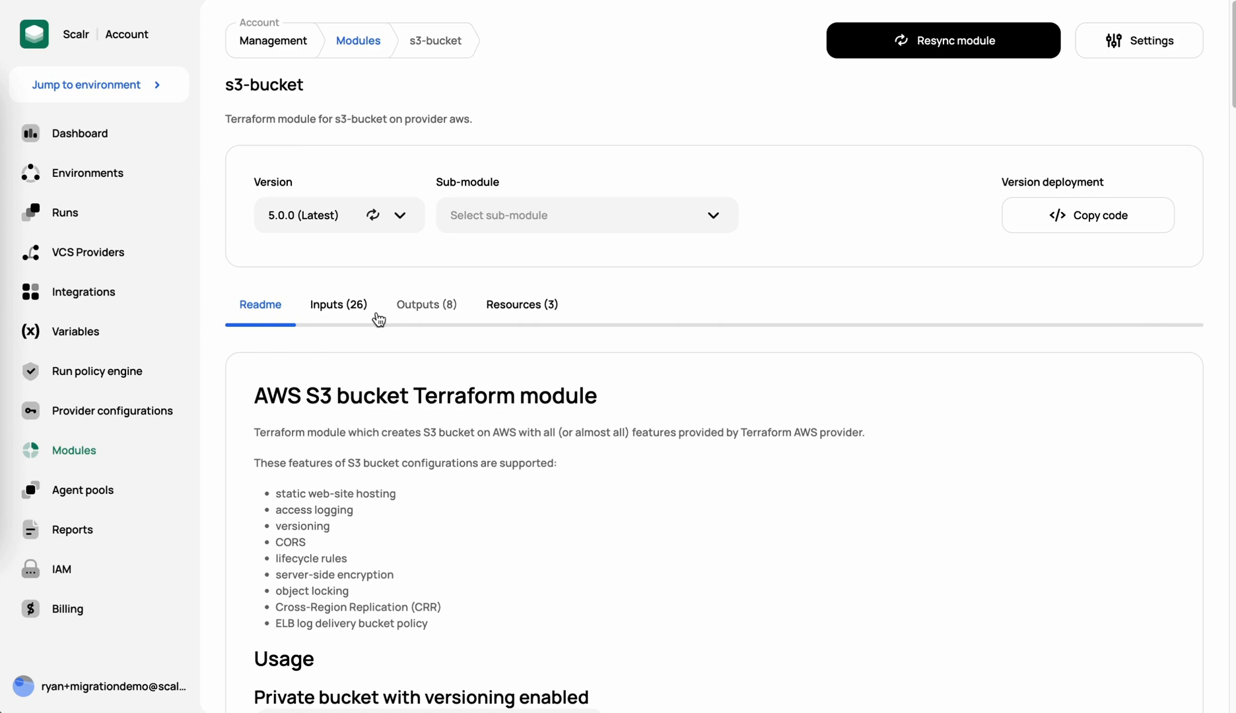
mouse_move(386, 352)
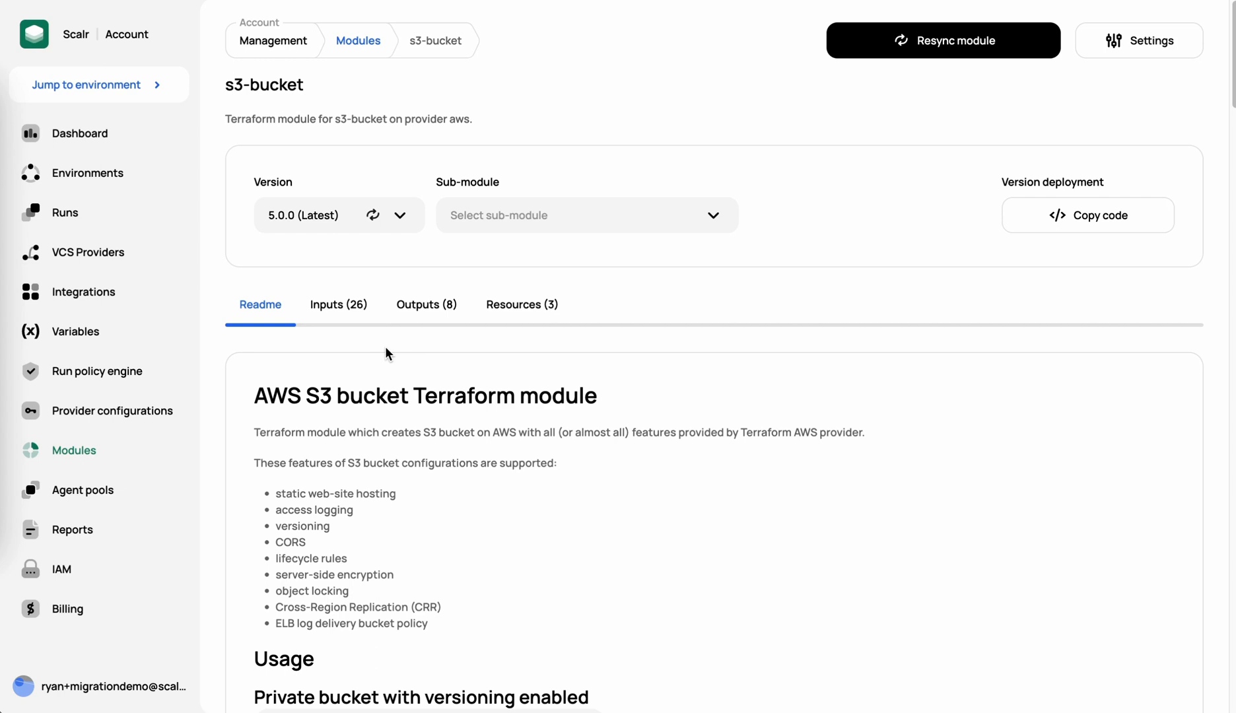
mouse_move(136, 105)
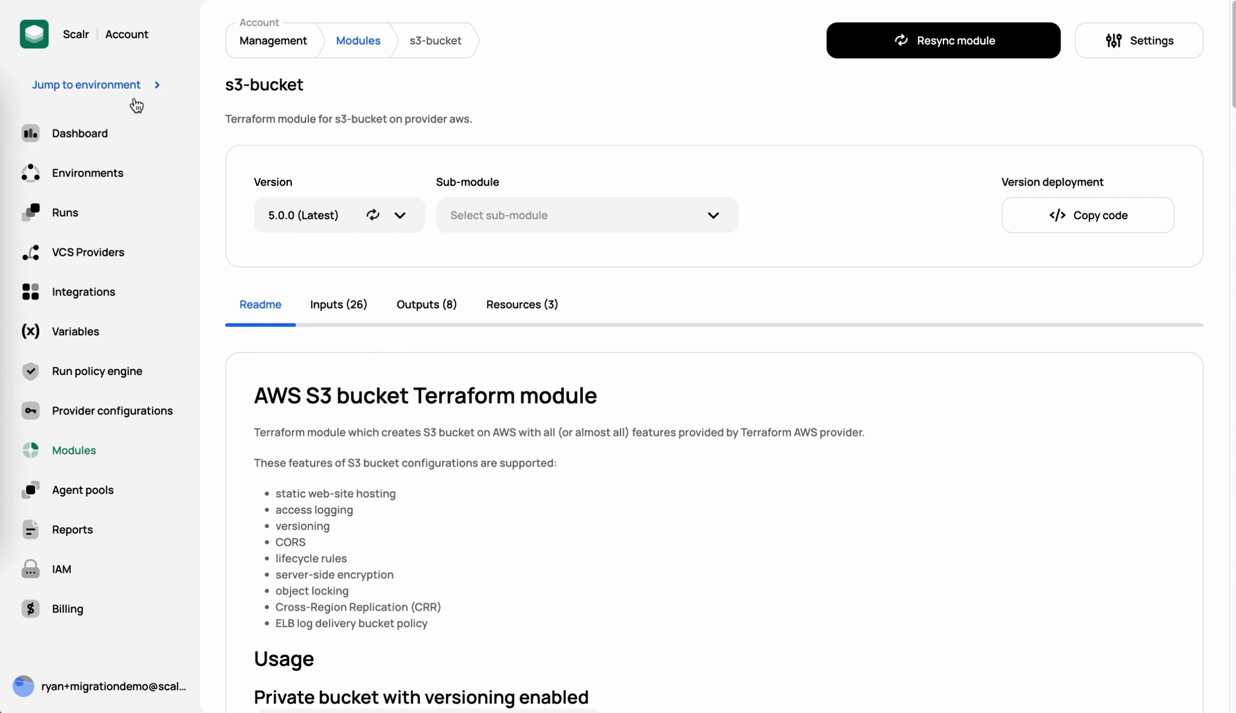
- From Environment A's module list, view the s3-bucket module page with version 5.0.0 and its readme
click(87, 85)
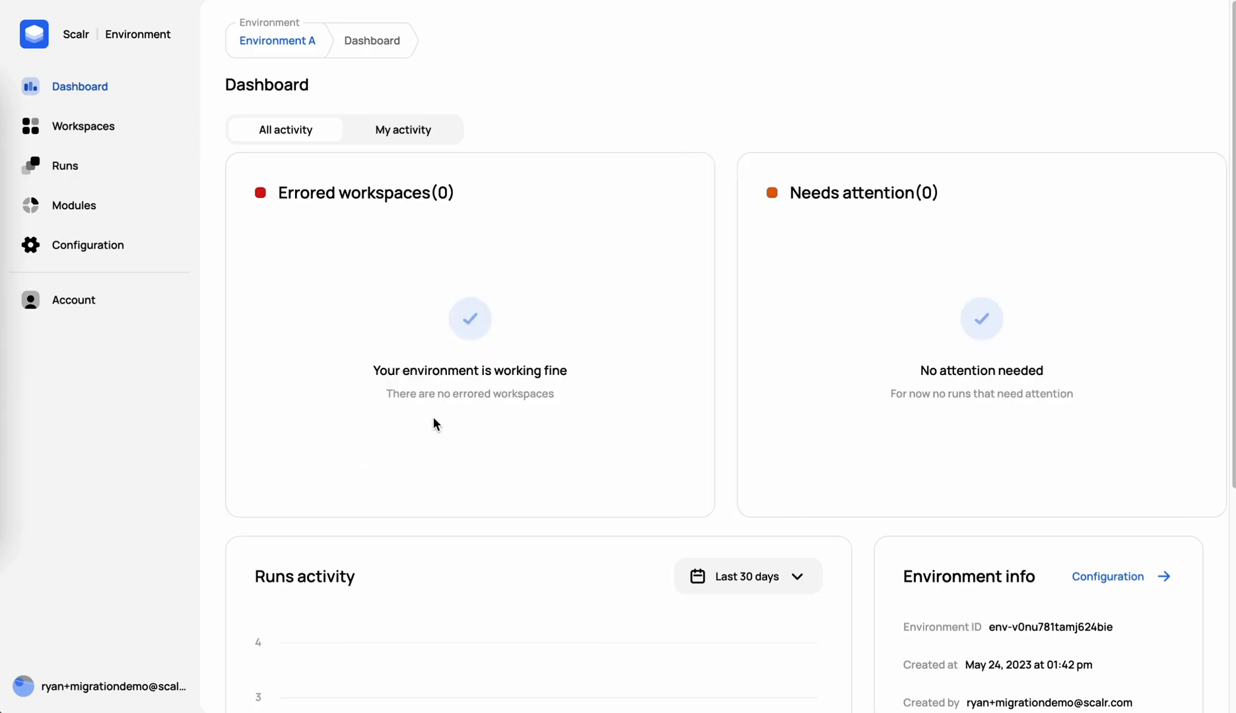
click(74, 206)
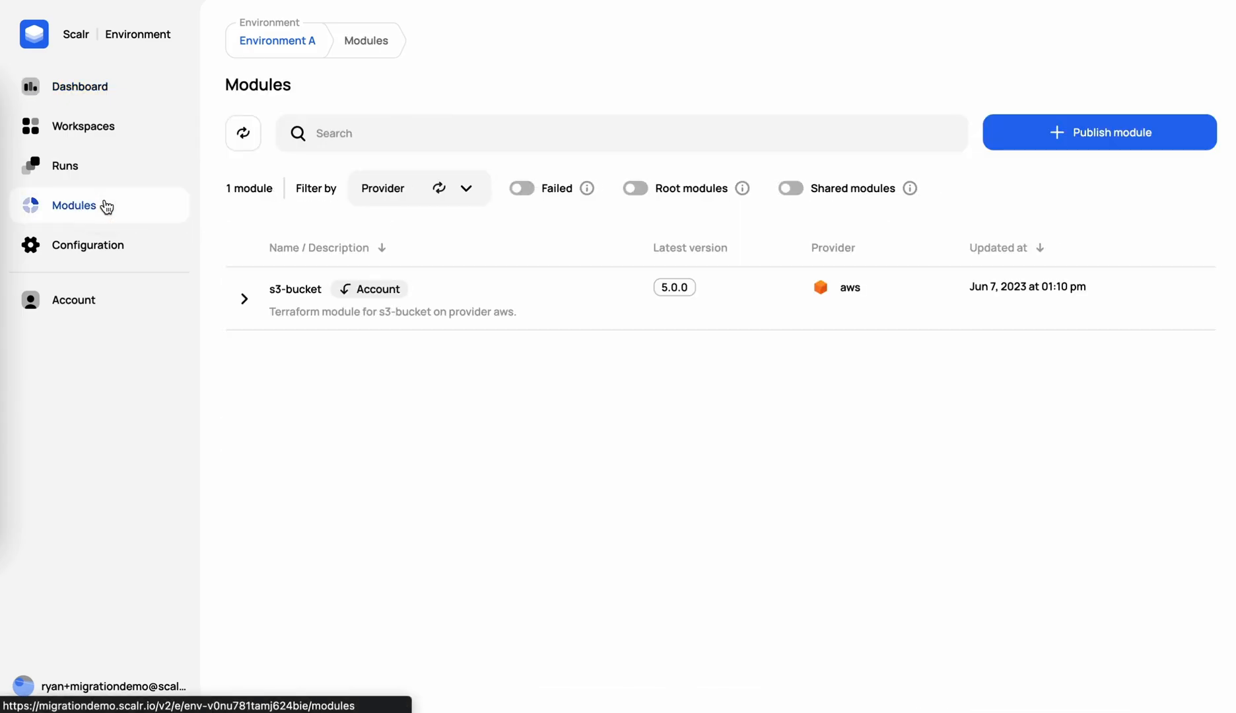
mouse_move(296, 289)
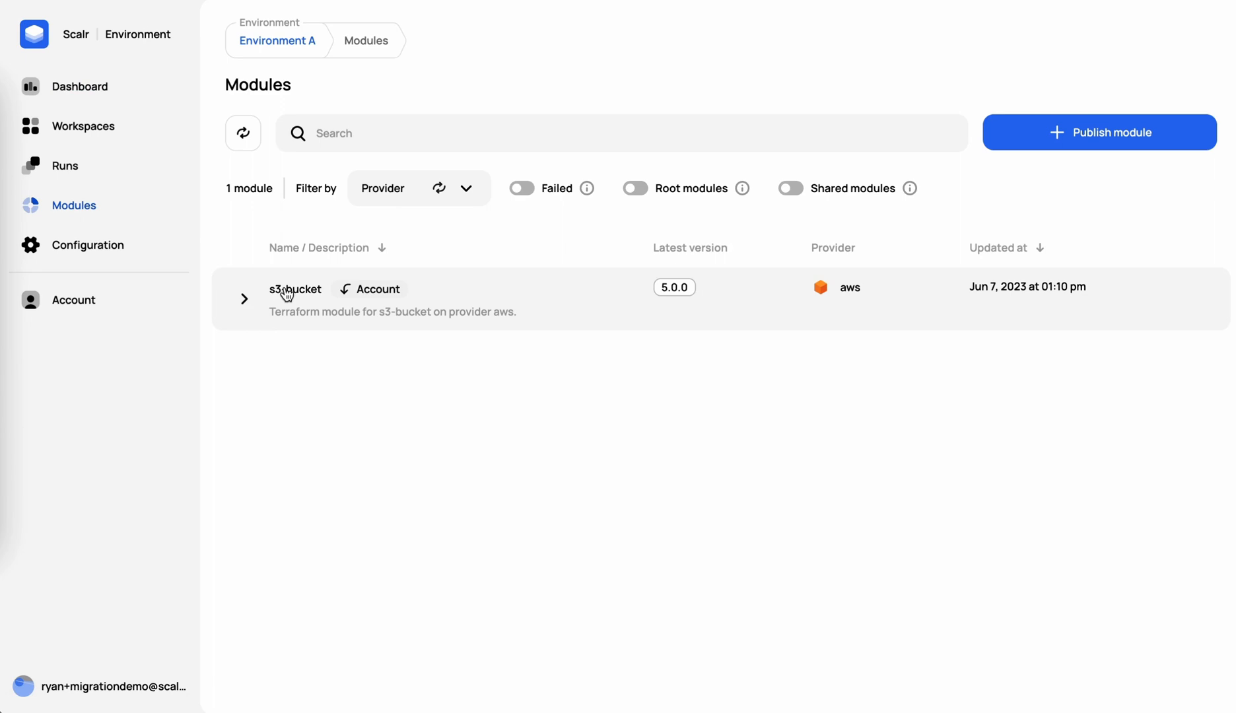
mouse_move(367, 291)
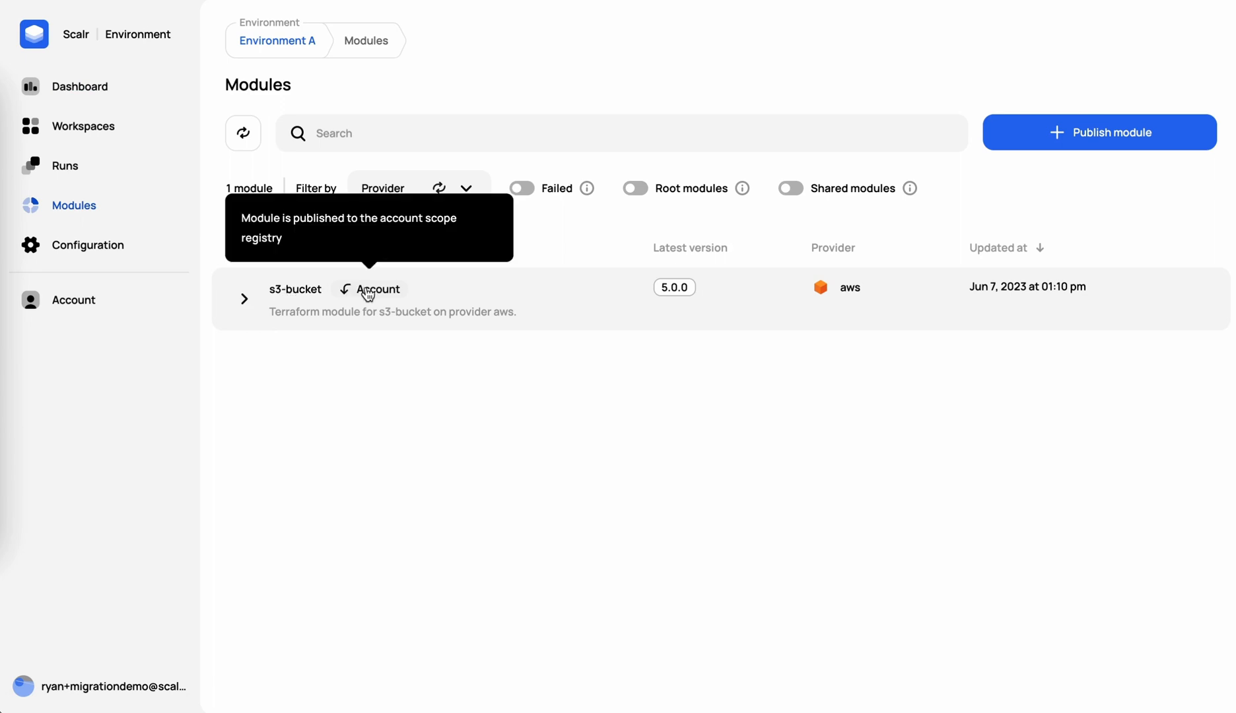
click(295, 288)
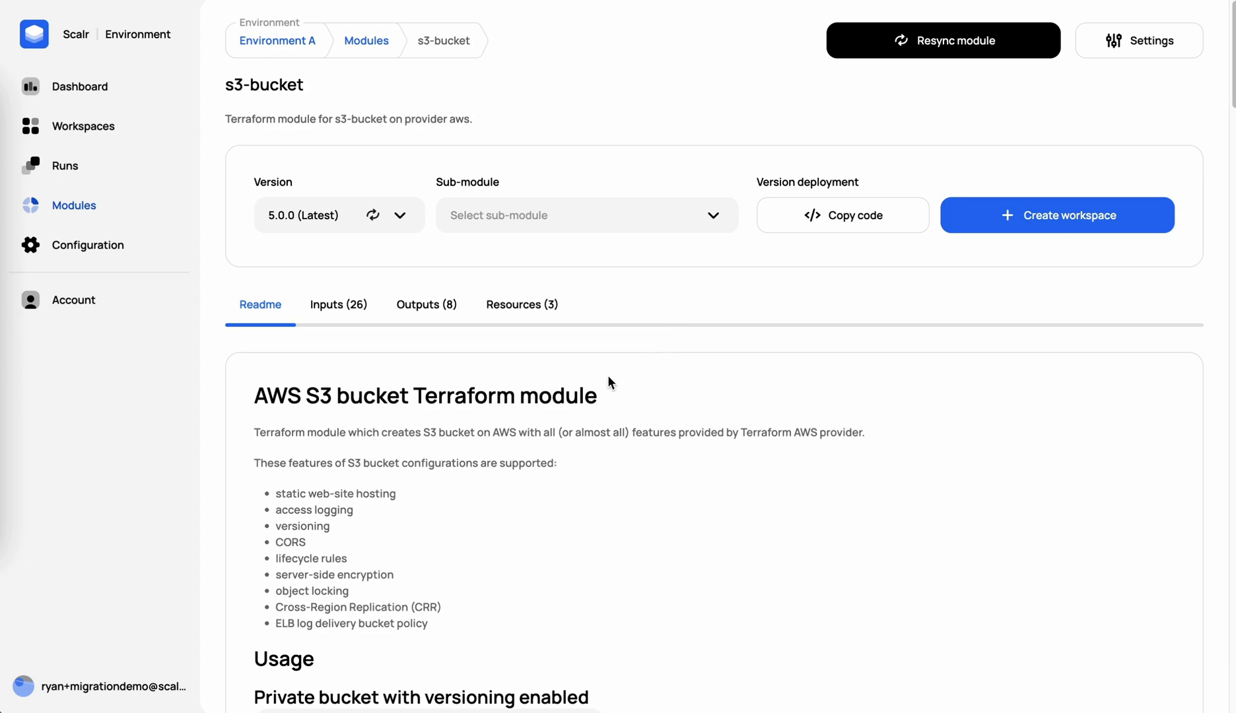
scroll(down, 3)
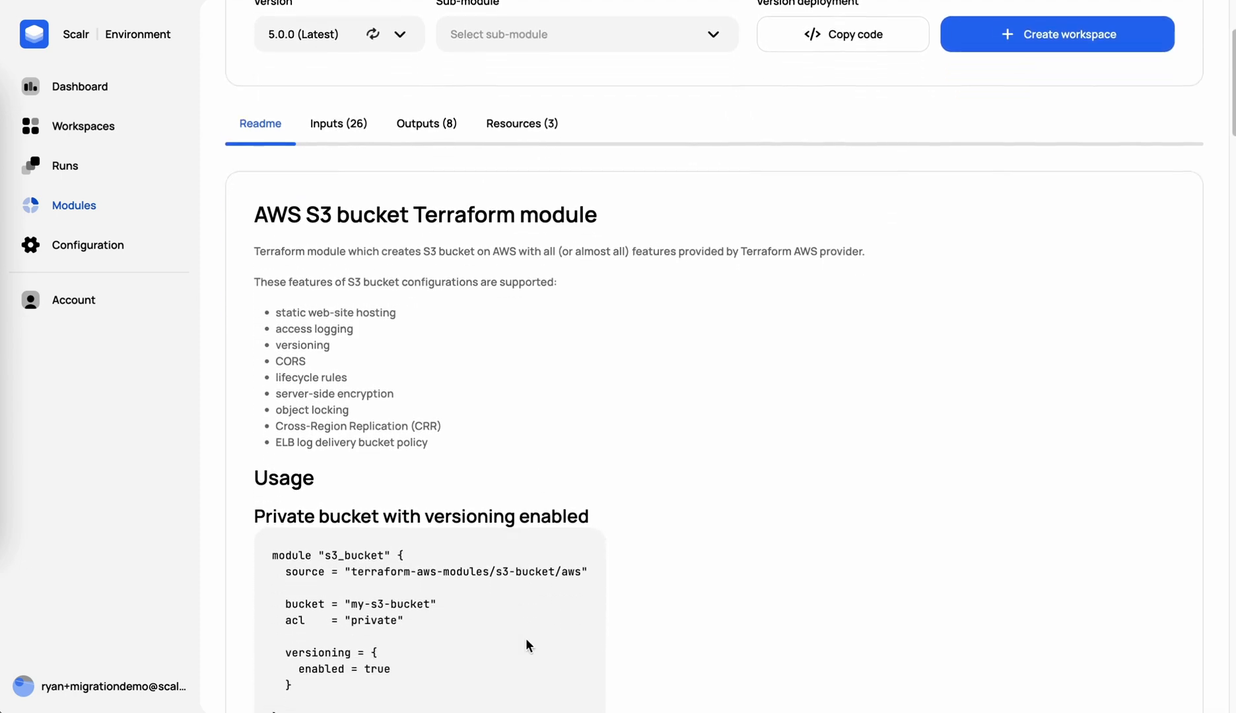
scroll(up, 3)
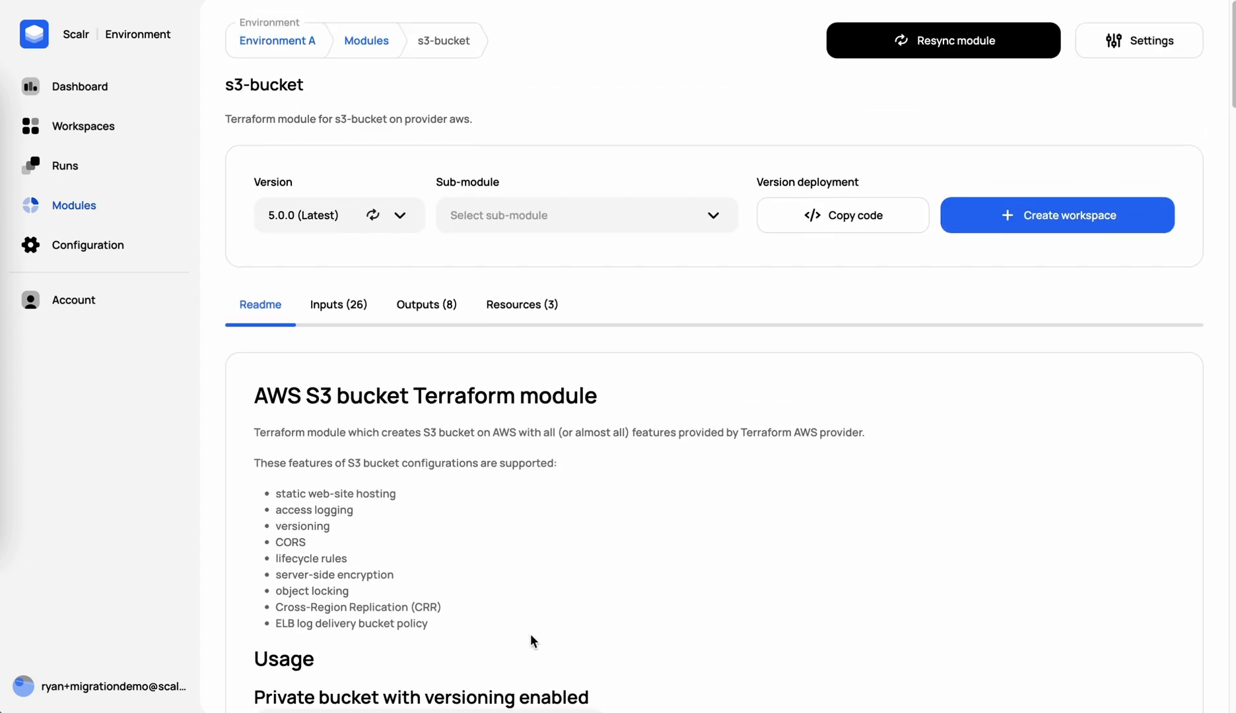
mouse_move(1051, 229)
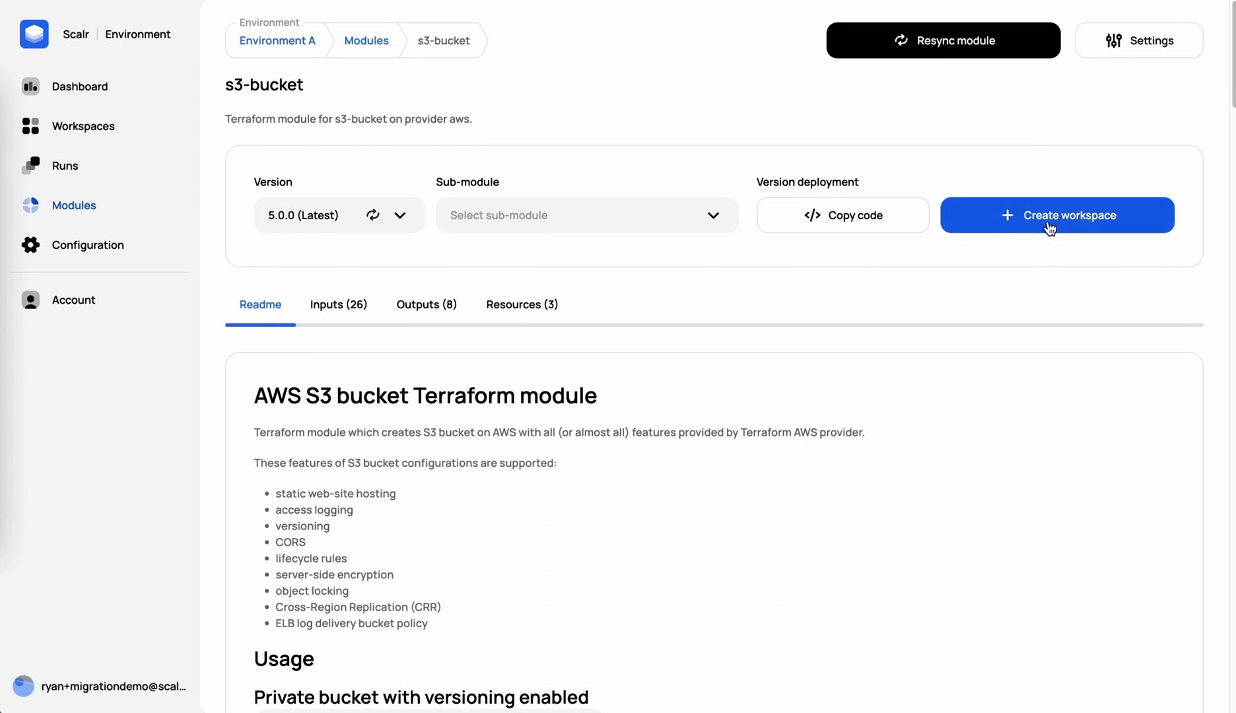
- Create workspace S3Demo from the s3-bucket module at version 5.0.0
click(1057, 216)
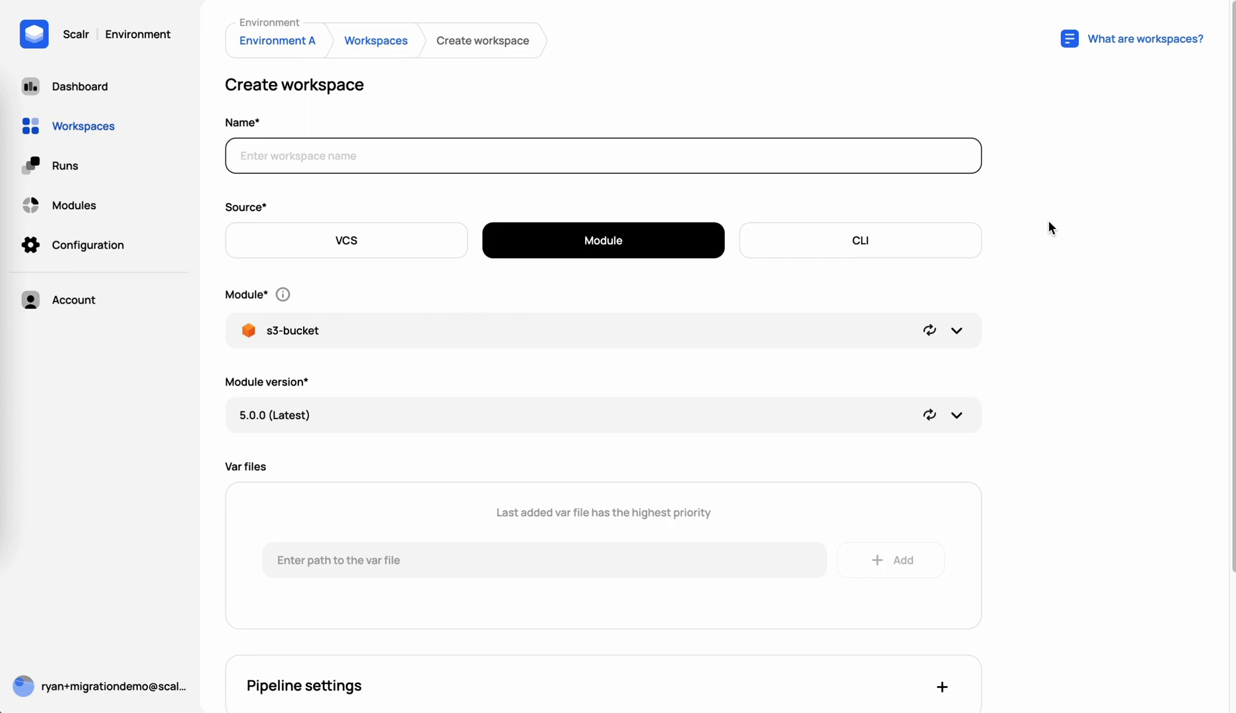
mouse_move(784, 301)
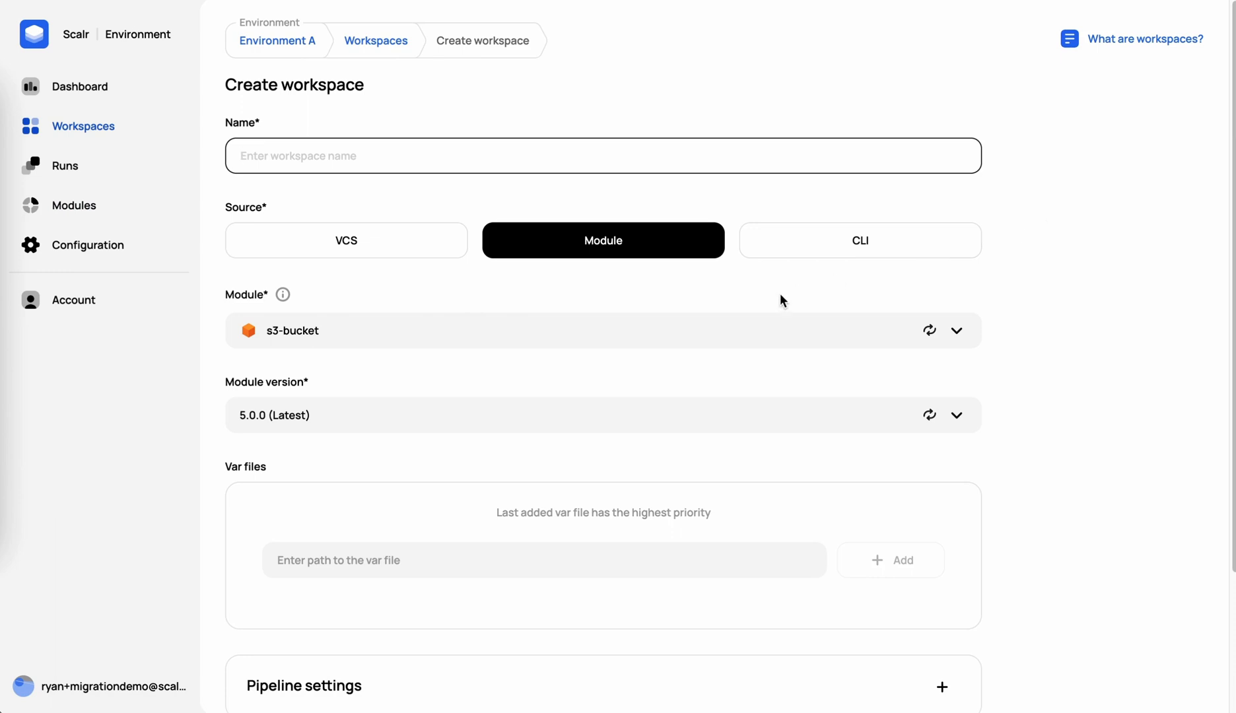
mouse_move(283, 330)
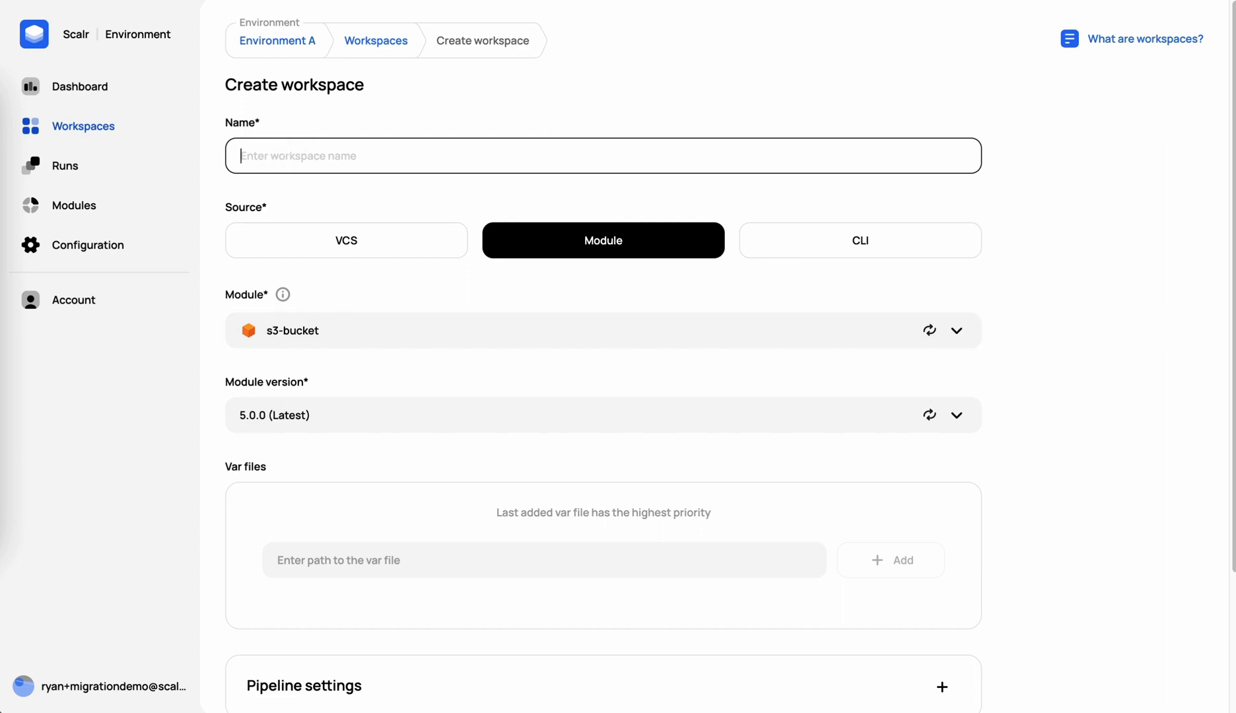
text(S3Demo)
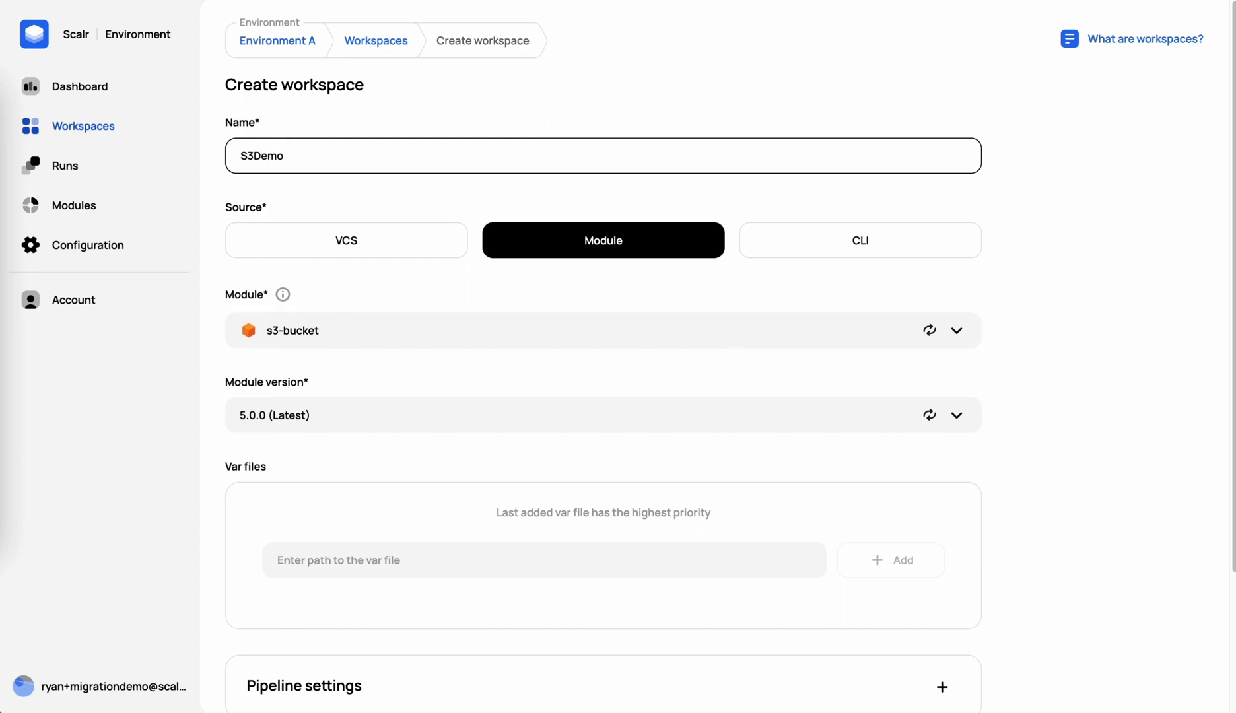
mouse_move(593, 199)
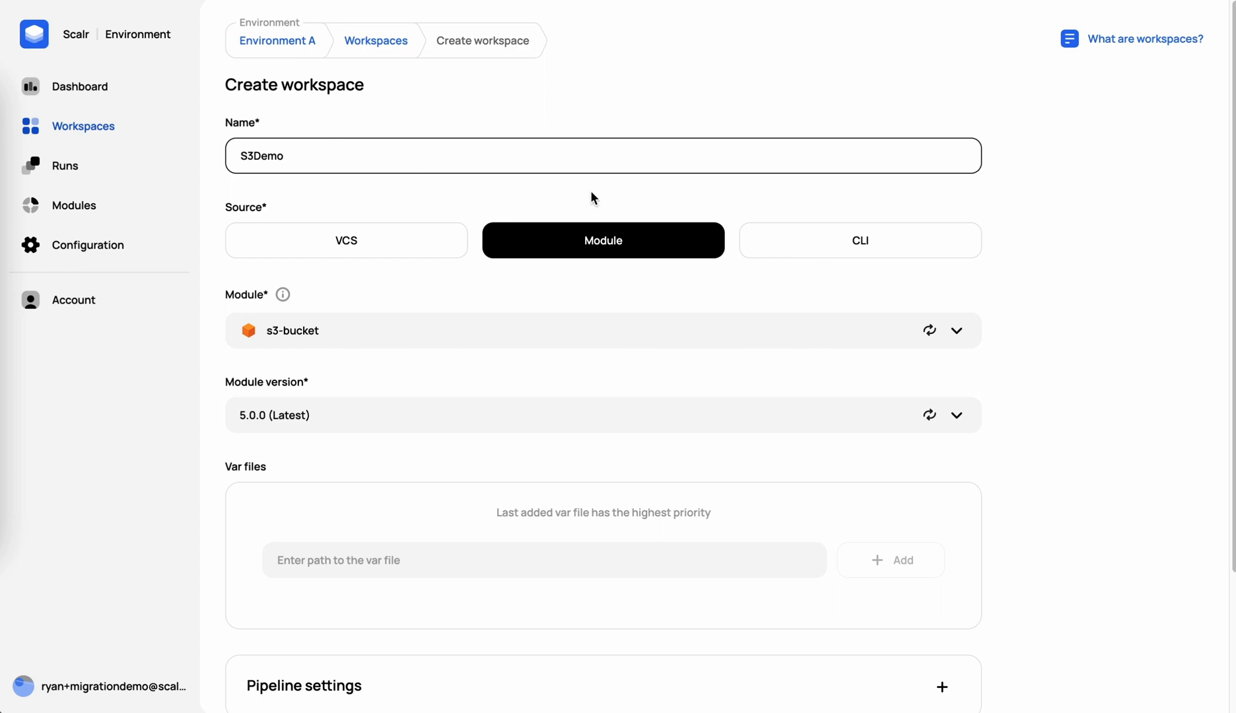
scroll(down, 3)
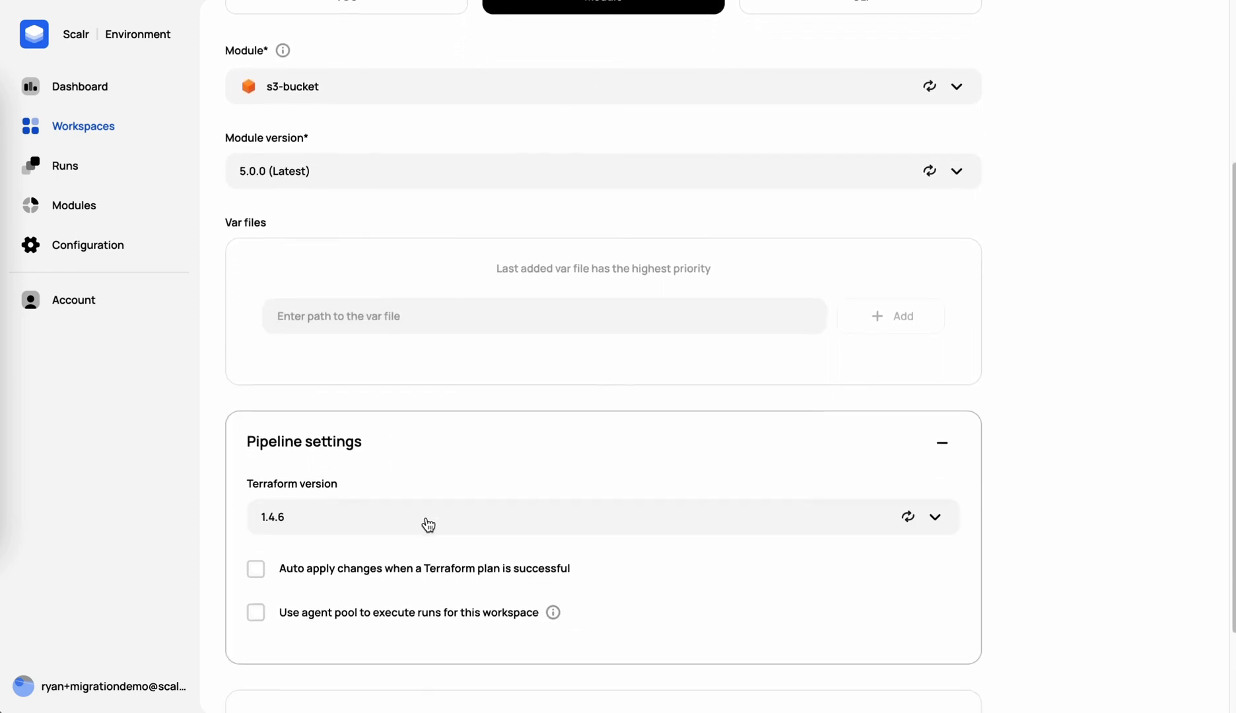
scroll(down, 3)
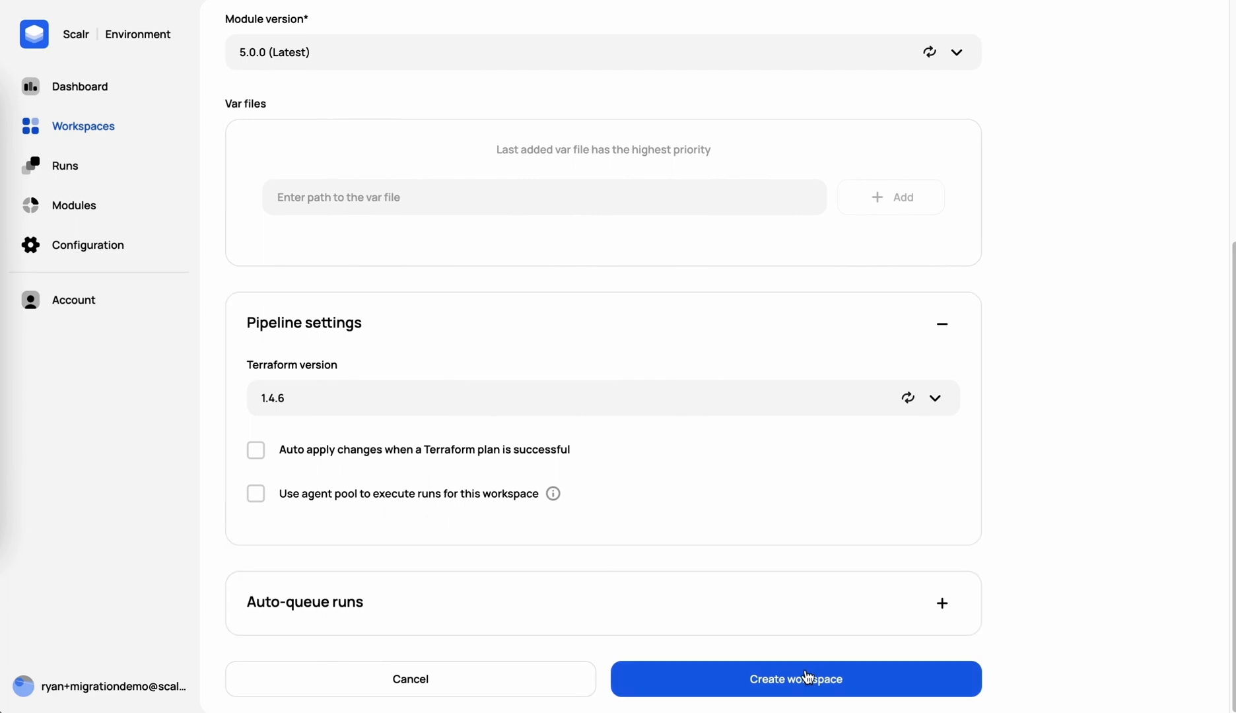
click(795, 679)
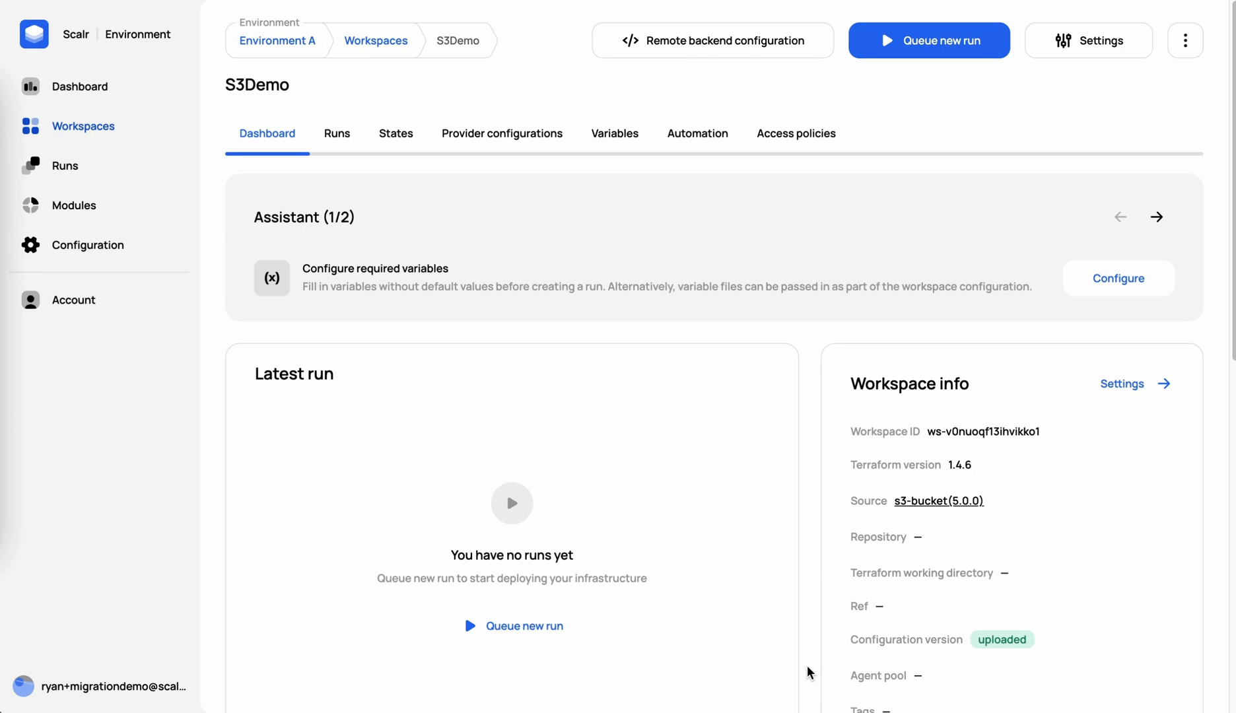
mouse_move(422, 308)
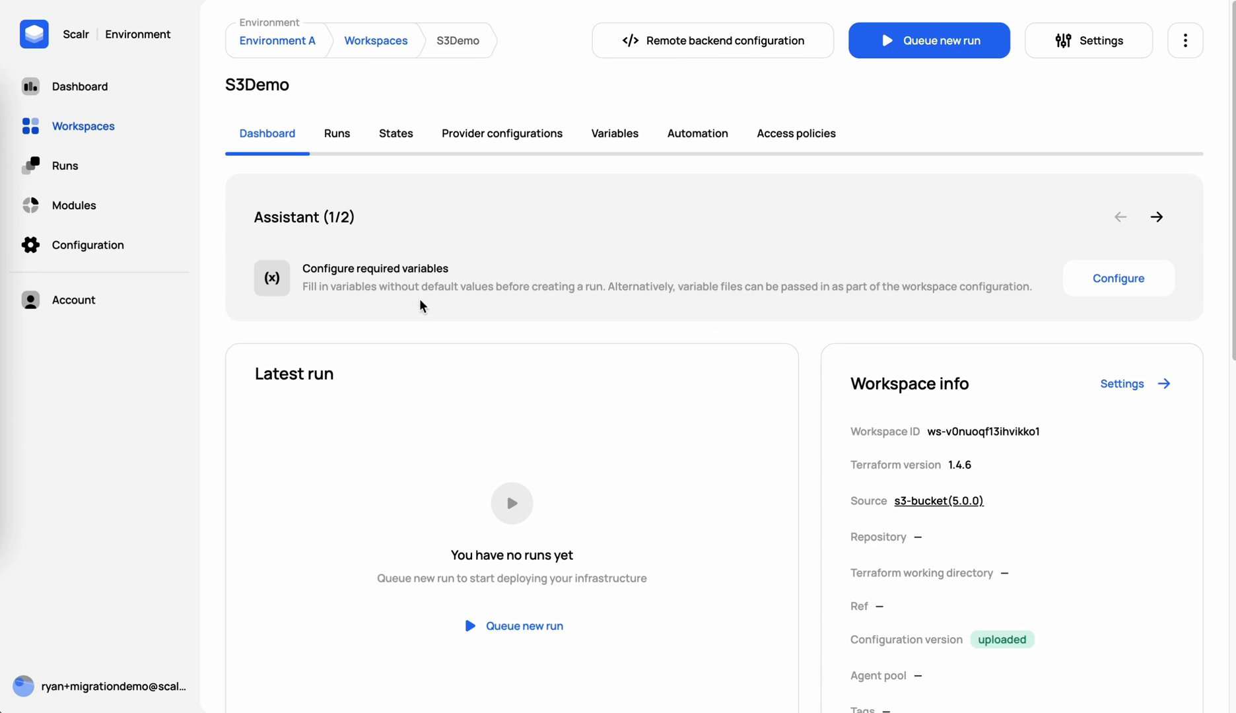
mouse_move(1118, 278)
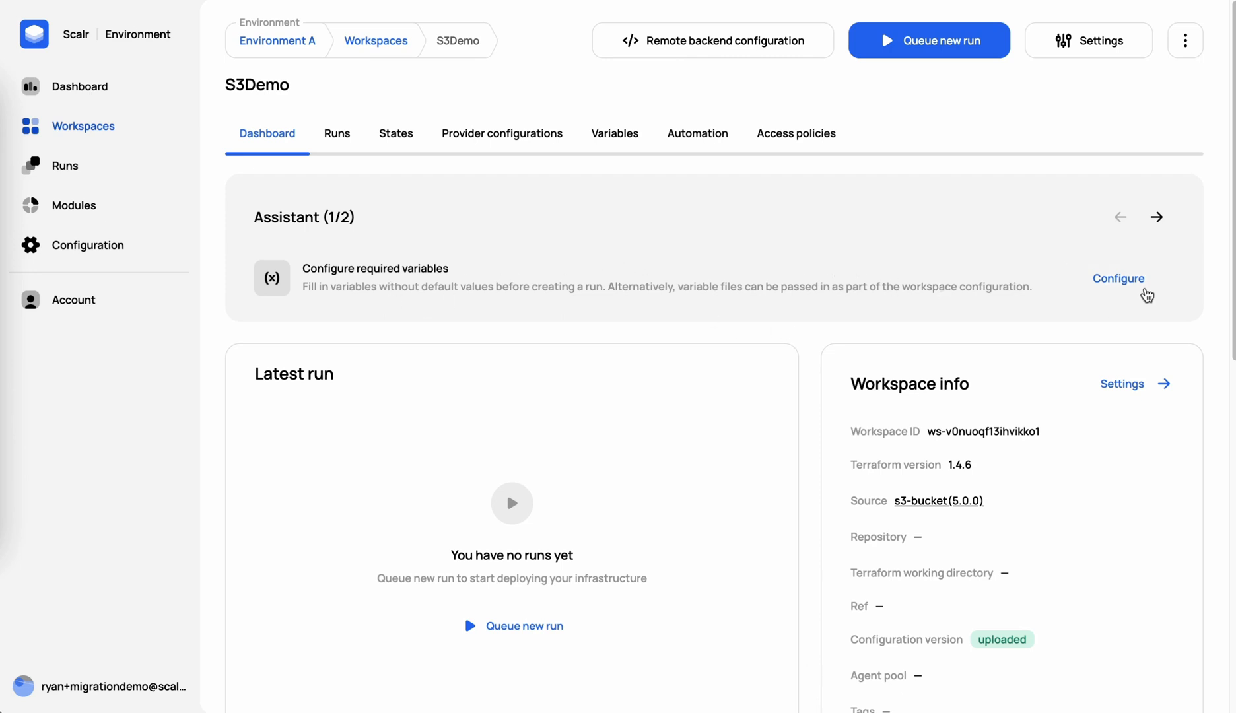
- Set the required bucket variable to scalr123456 and queue the workspace's first run
click(1118, 278)
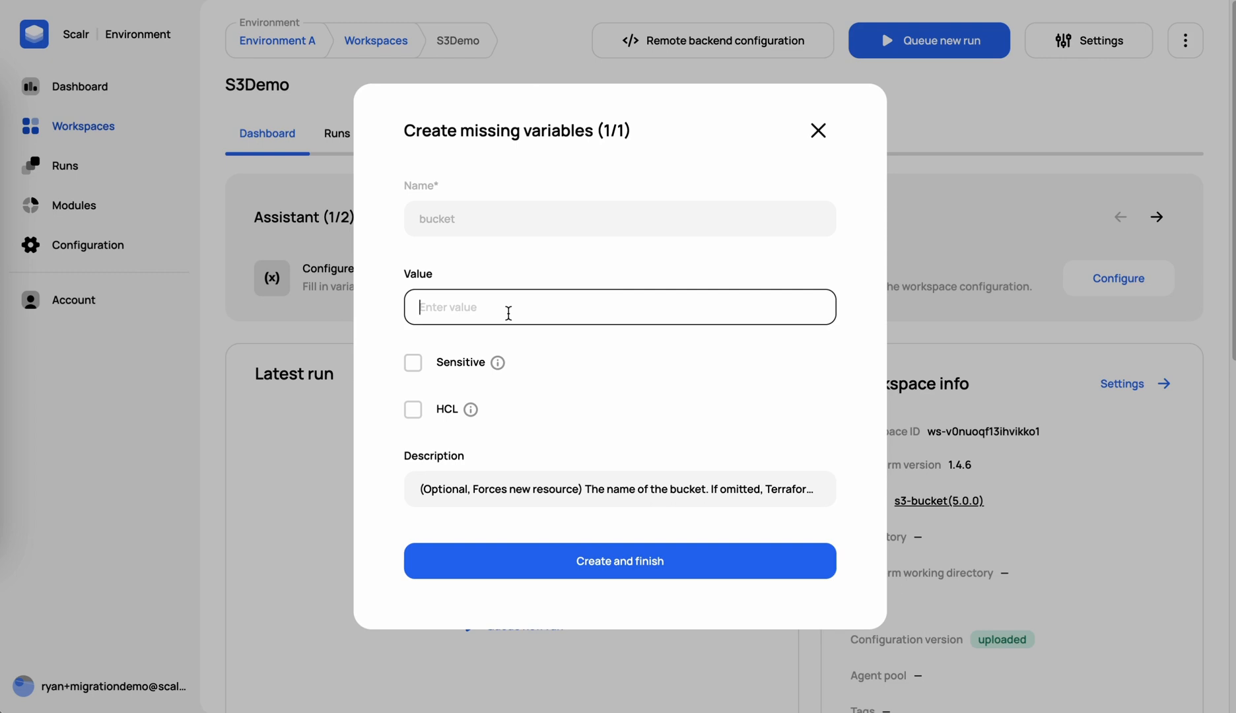
text(scalr)
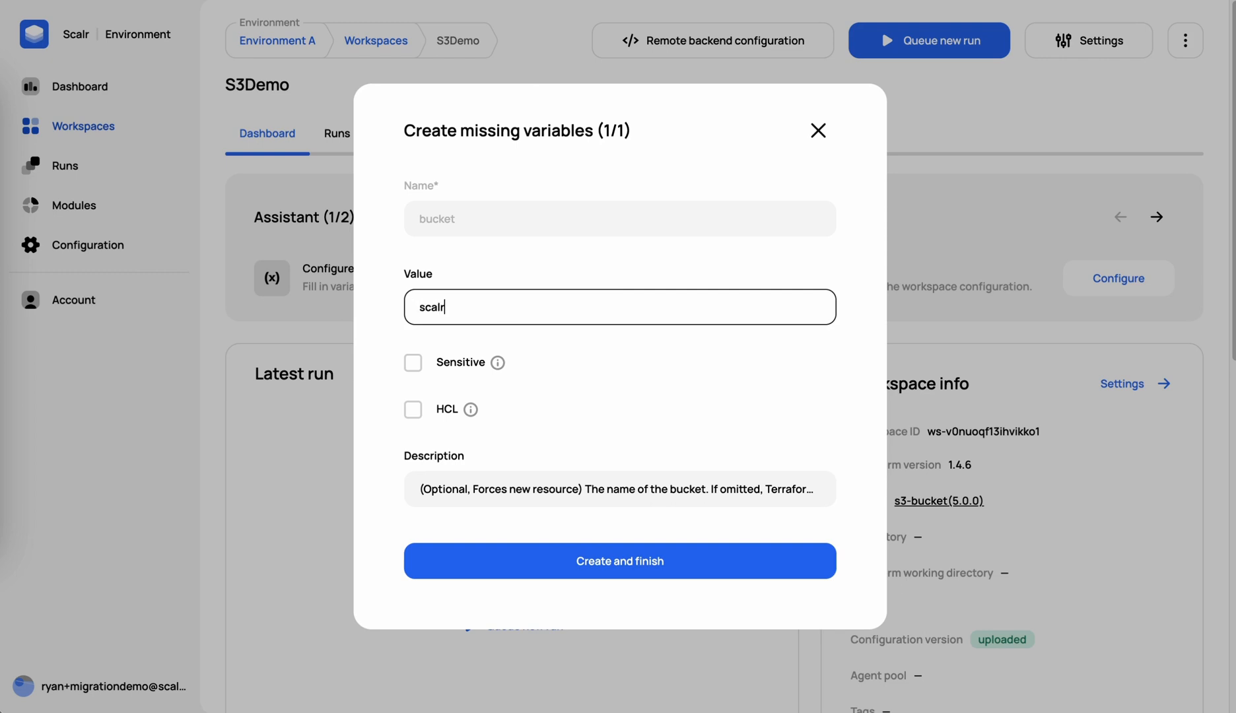
text(123456)
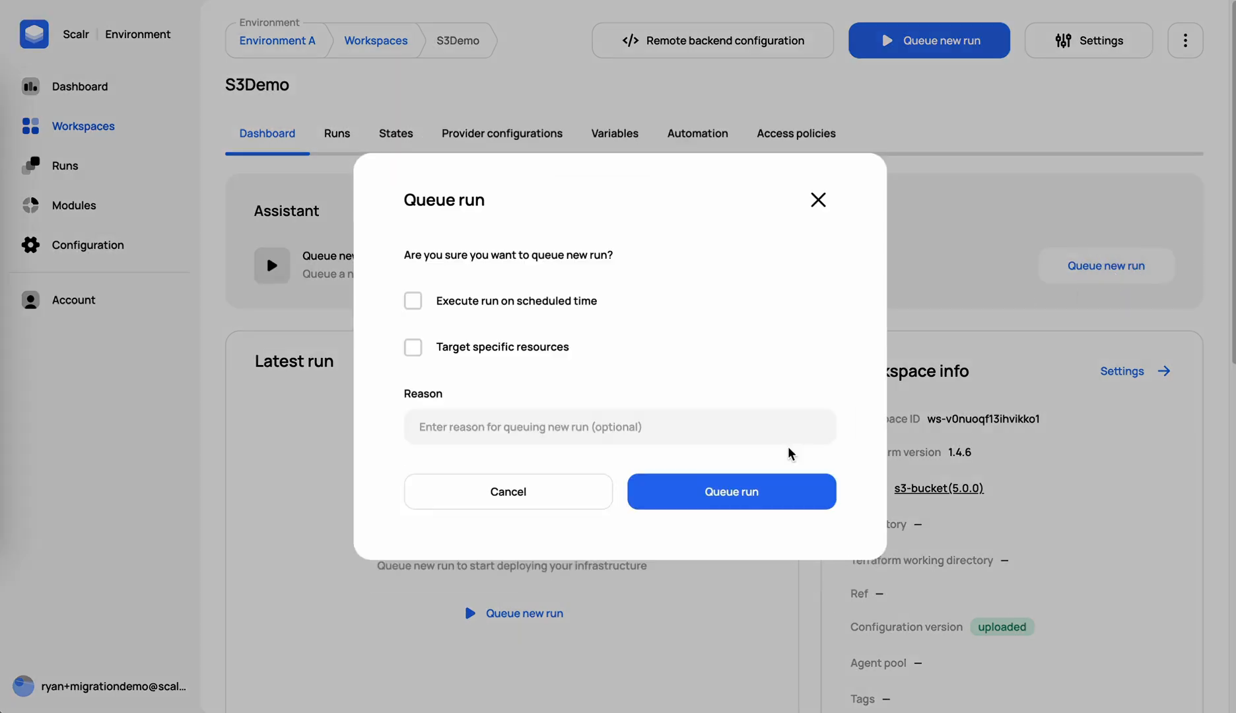
click(731, 492)
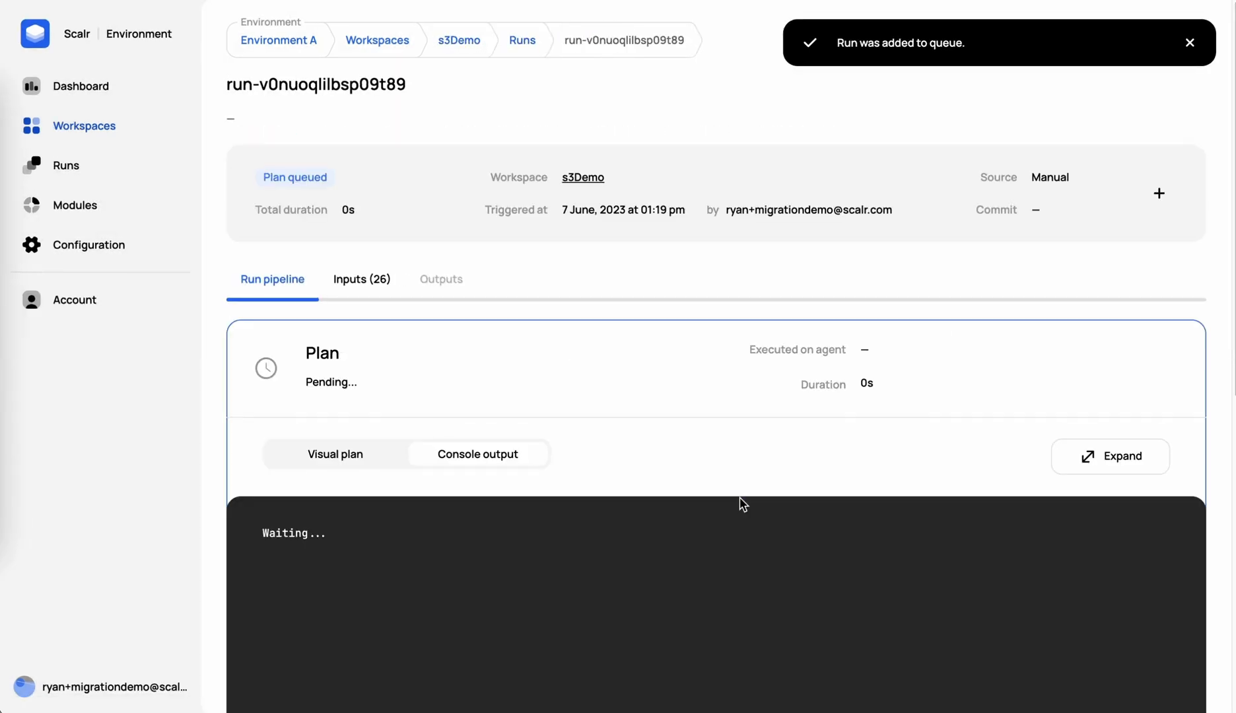
- Approve the finished plan so the apply creates the scalr123456 bucket with 2 resources added
scroll(down, 3)
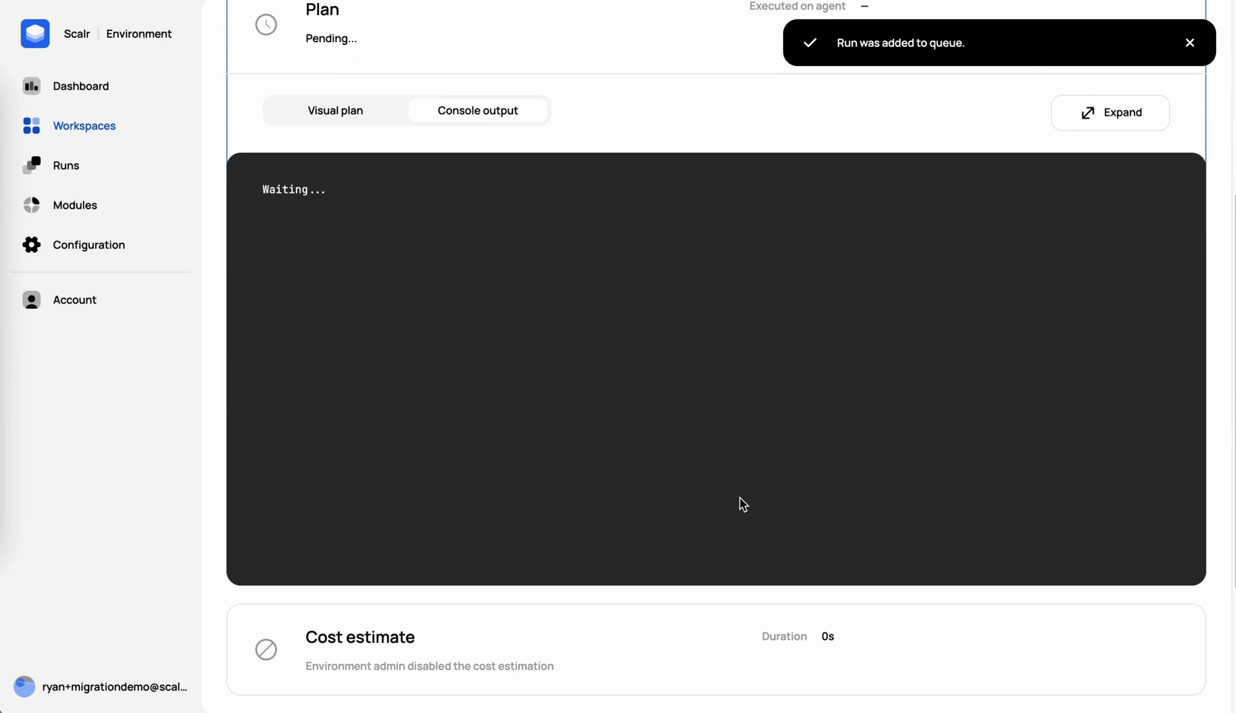
click(1190, 43)
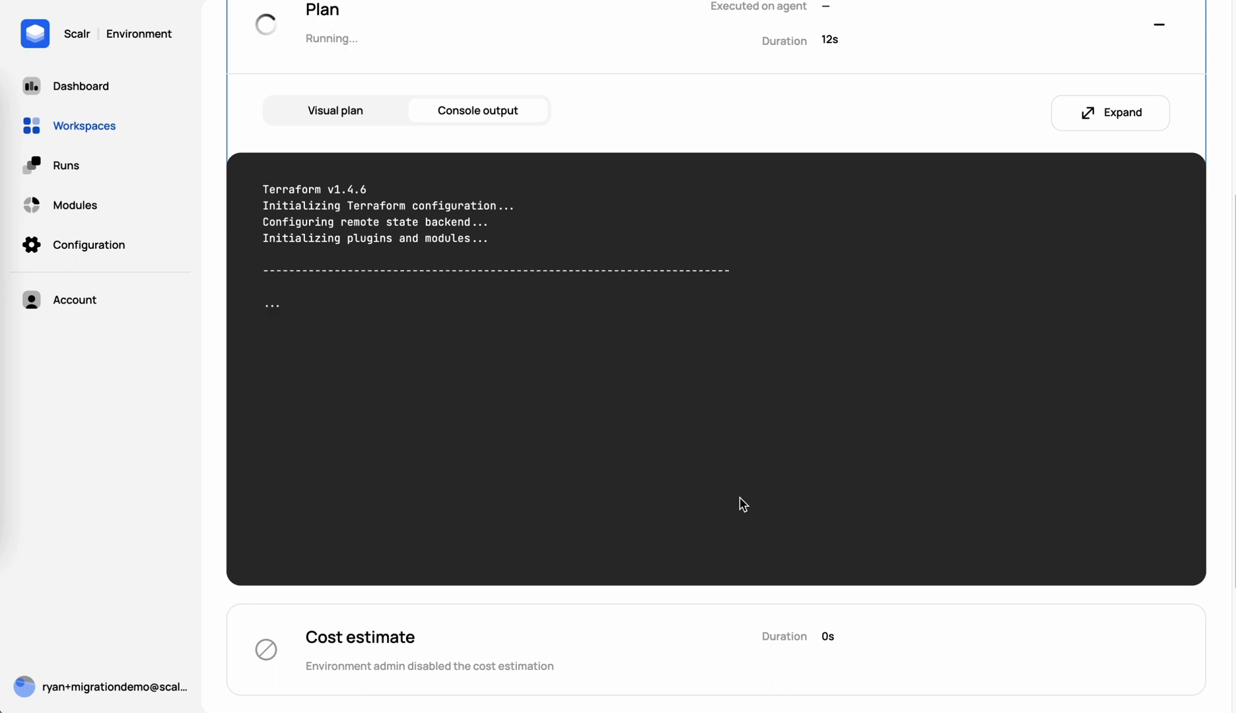
scroll(down, 3)
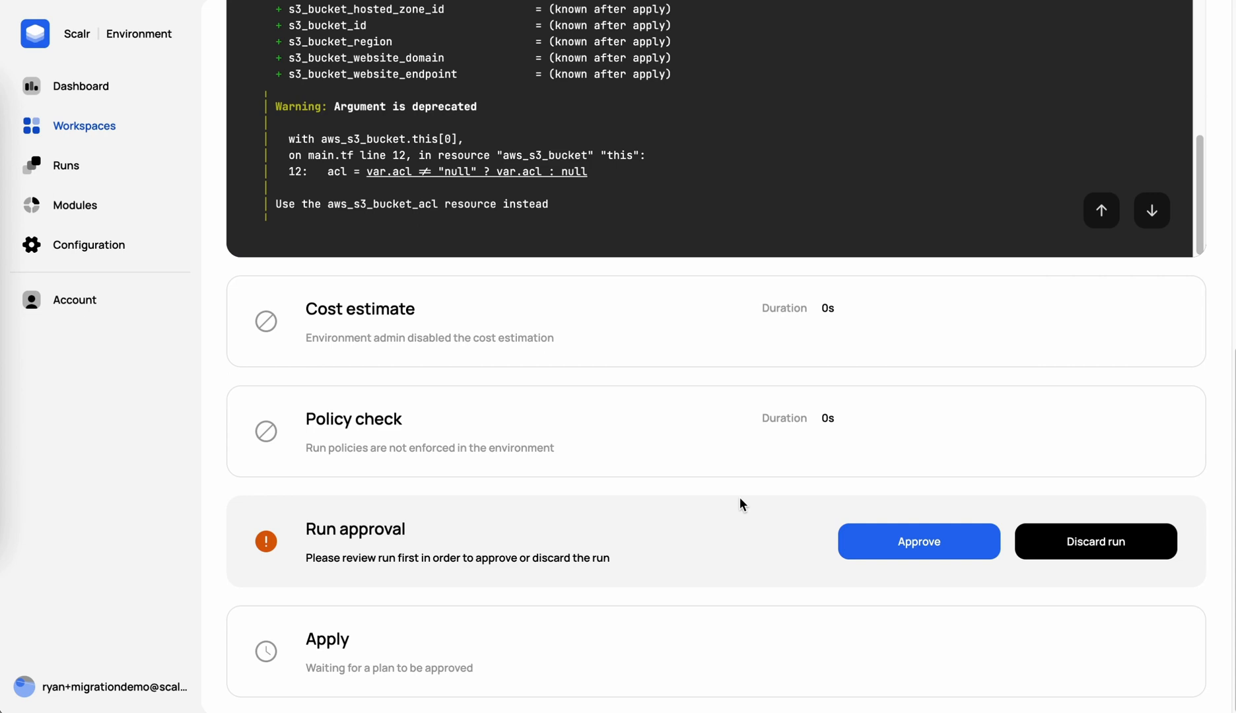
click(918, 541)
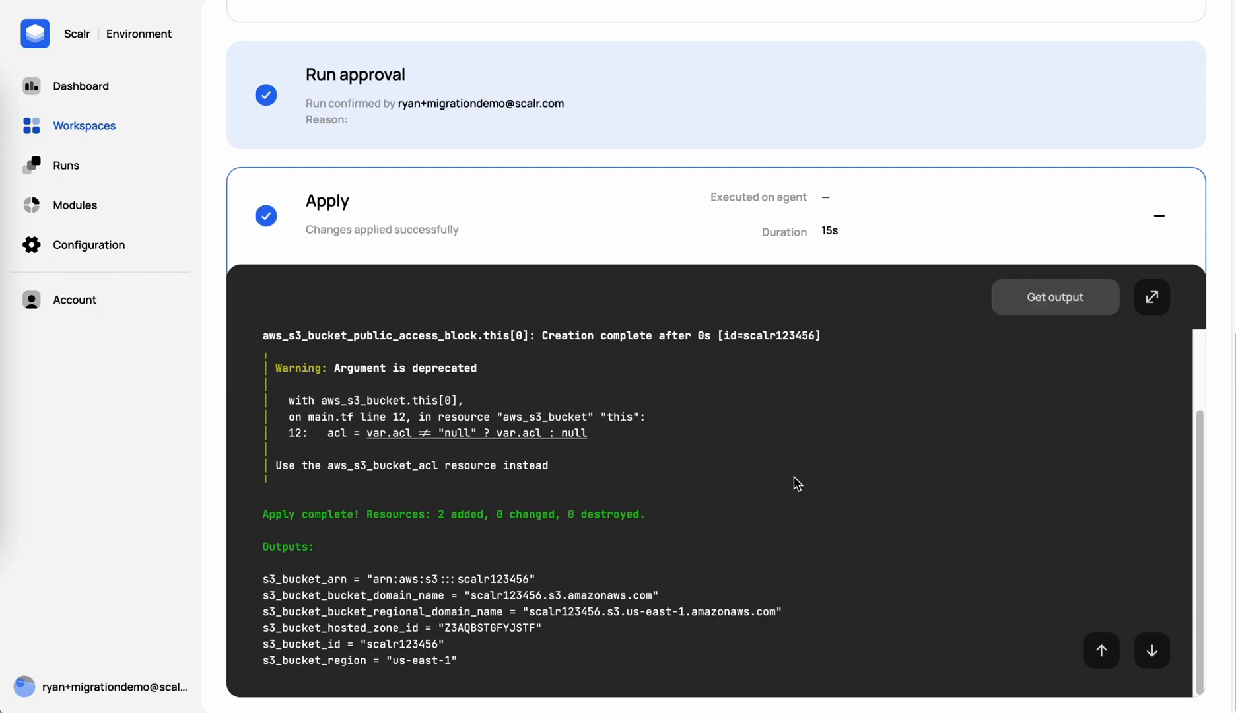
- Edit the s3Demo workspace's source settings and list the module versions (5.0.0 and older)
scroll(up, 3)
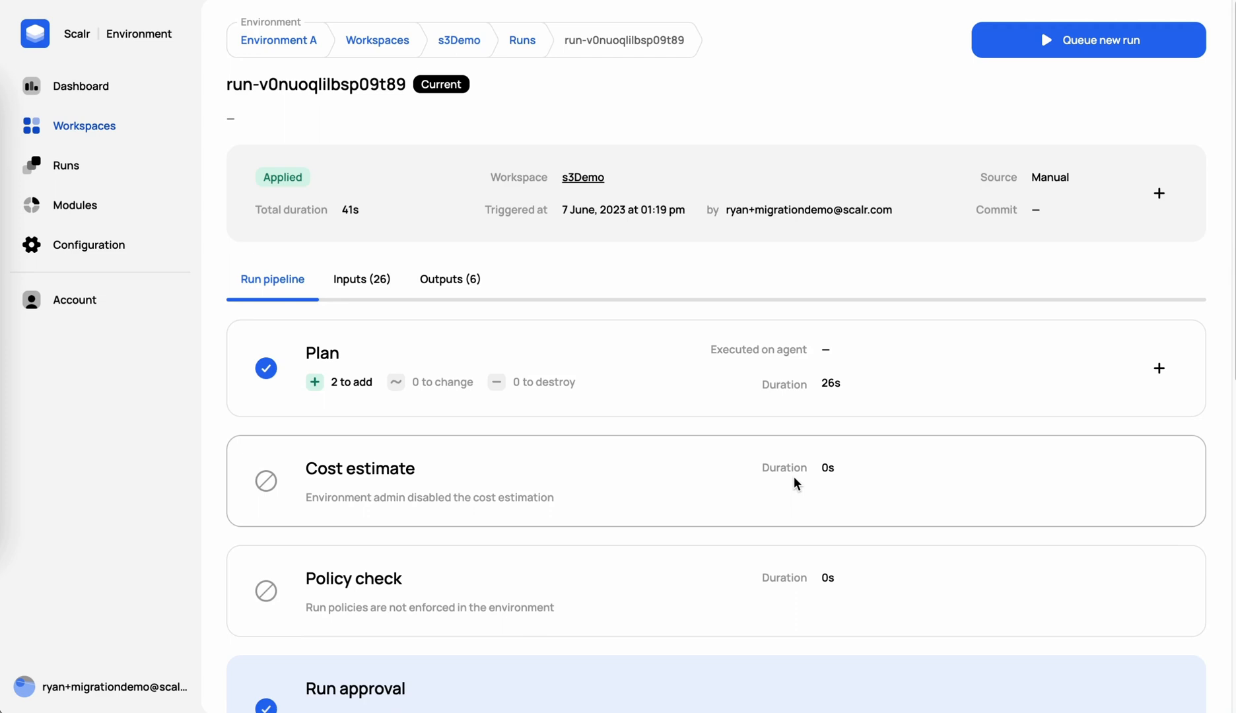
click(458, 40)
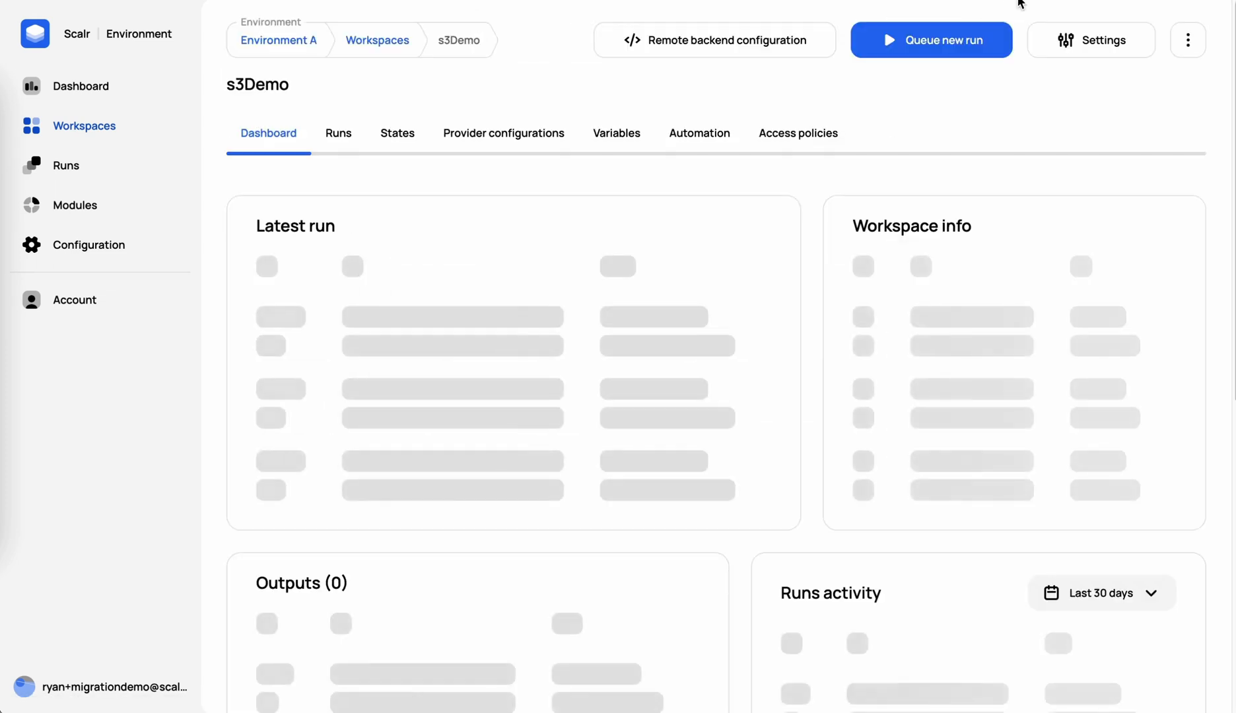
click(1091, 40)
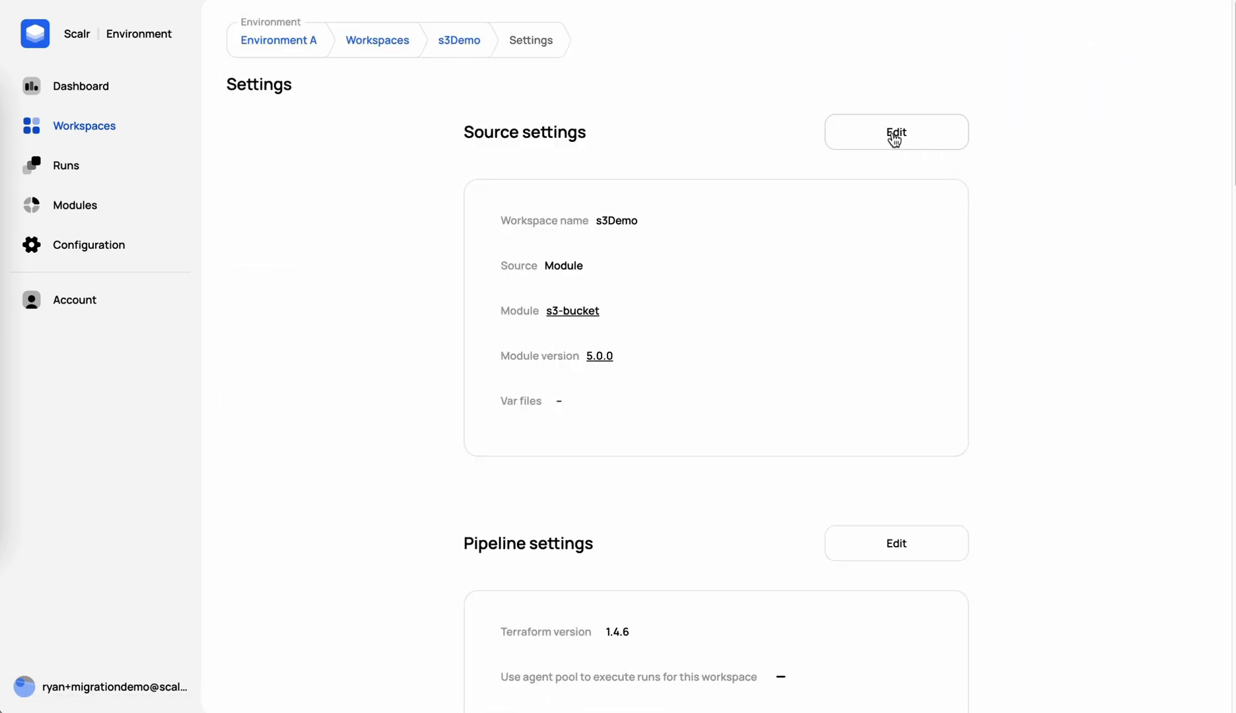
click(896, 133)
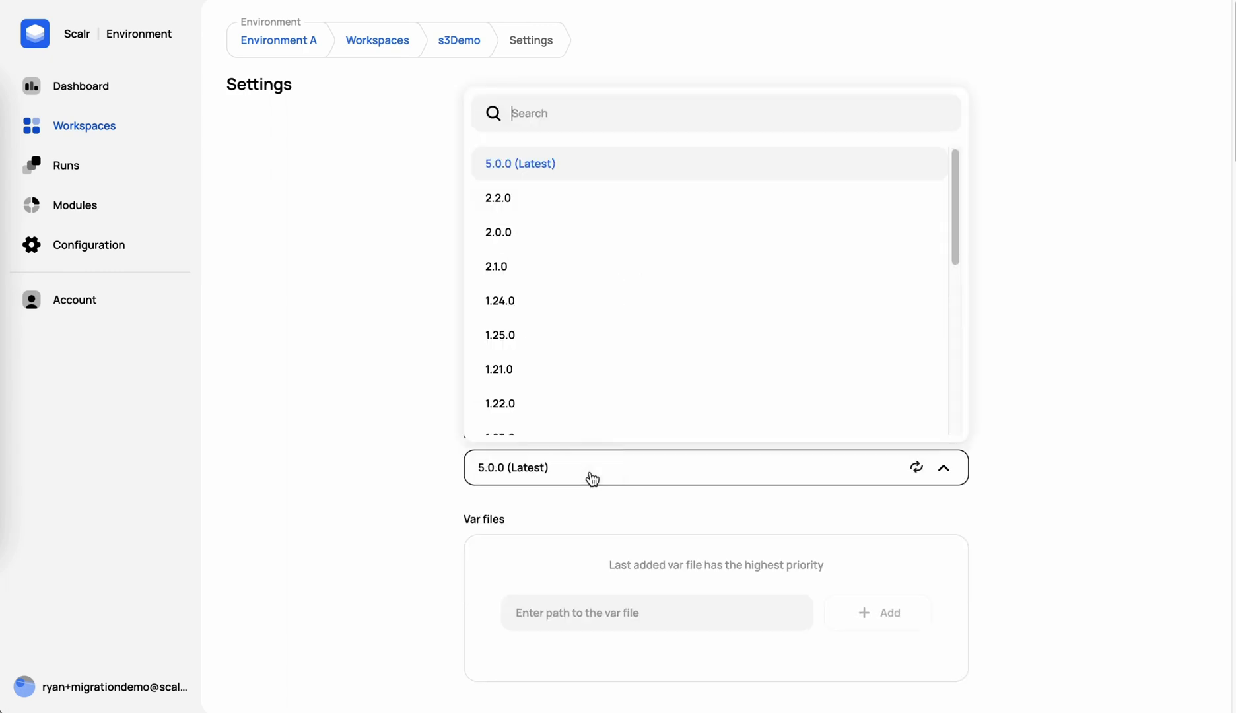
mouse_move(635, 267)
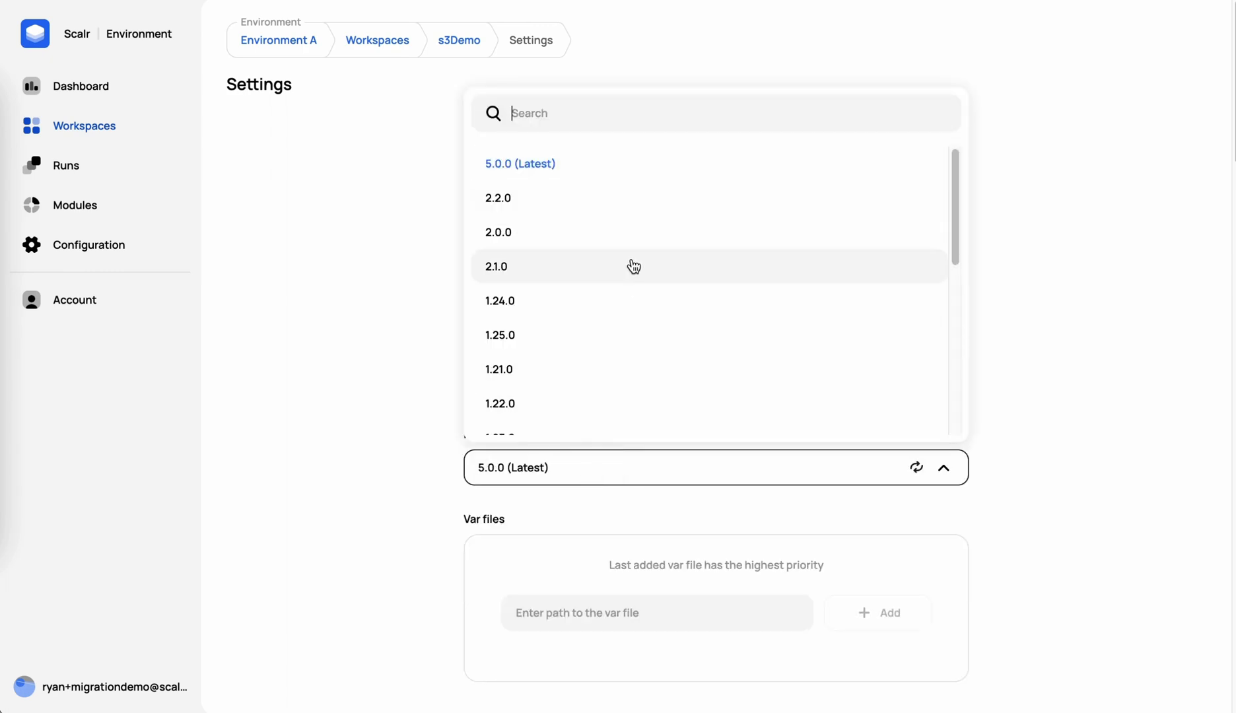